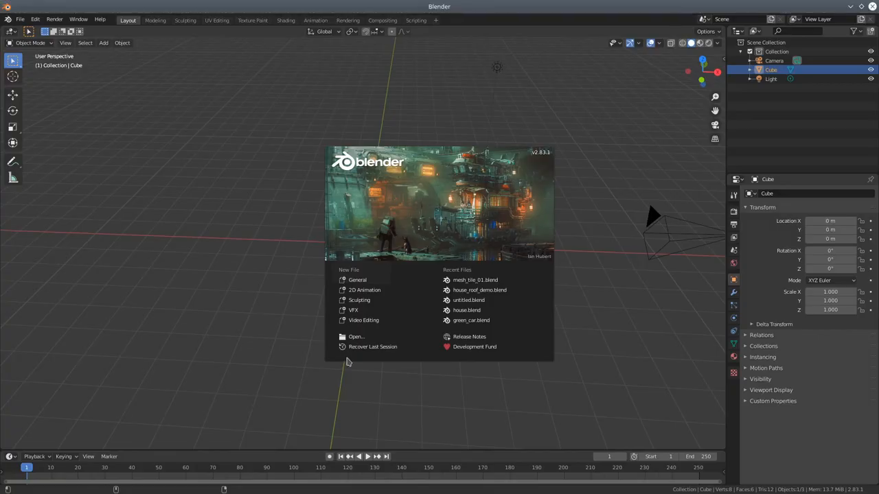
{"action": "mouse_move", "coordinate": [338, 363]}
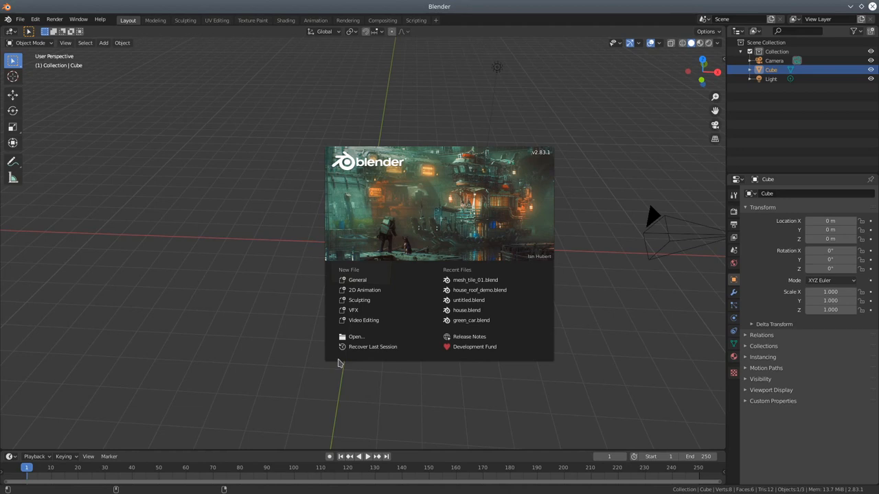
{"action": "mouse_move", "coordinate": [382, 346]}
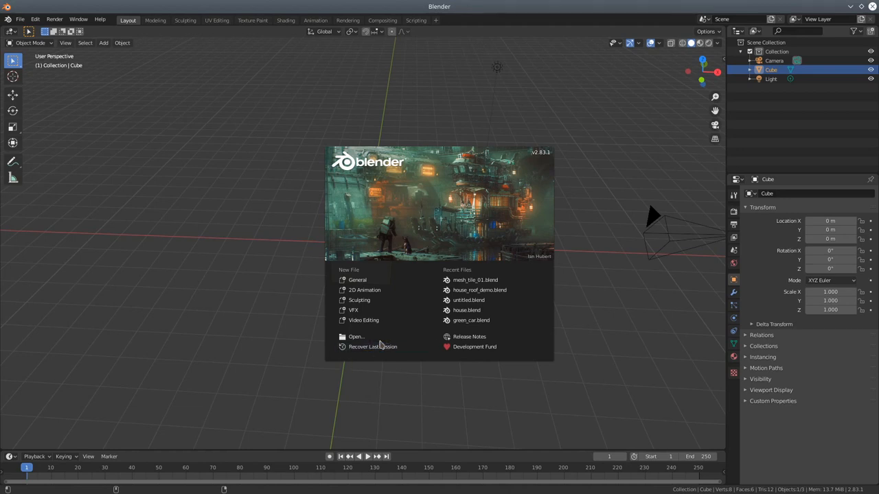
{"action": "mouse_move", "coordinate": [363, 320]}
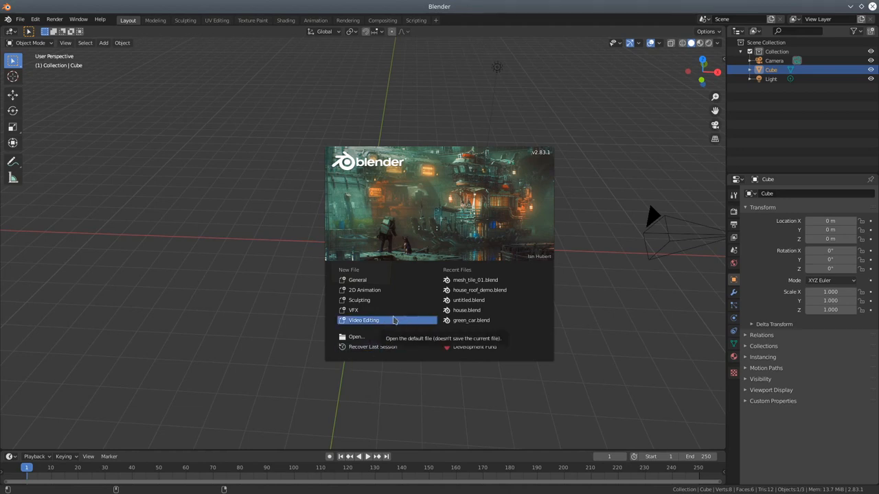
{"action": "mouse_move", "coordinate": [469, 336]}
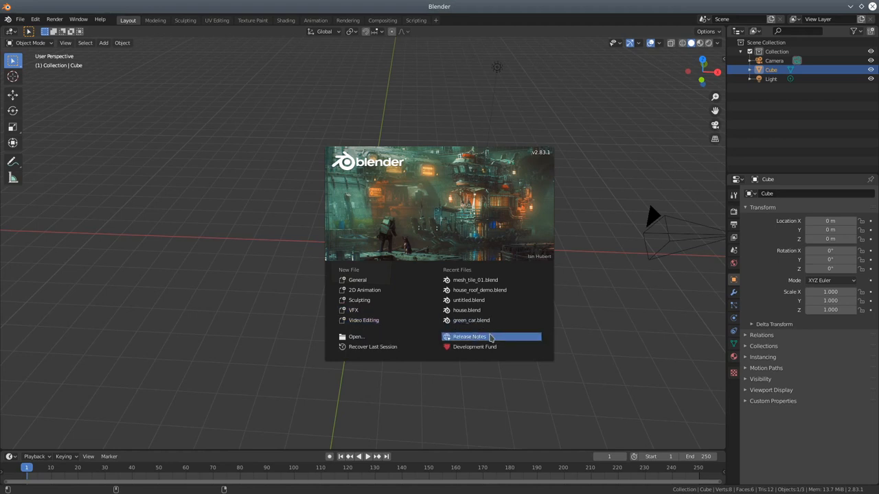
{"action": "mouse_move", "coordinate": [709, 88]}
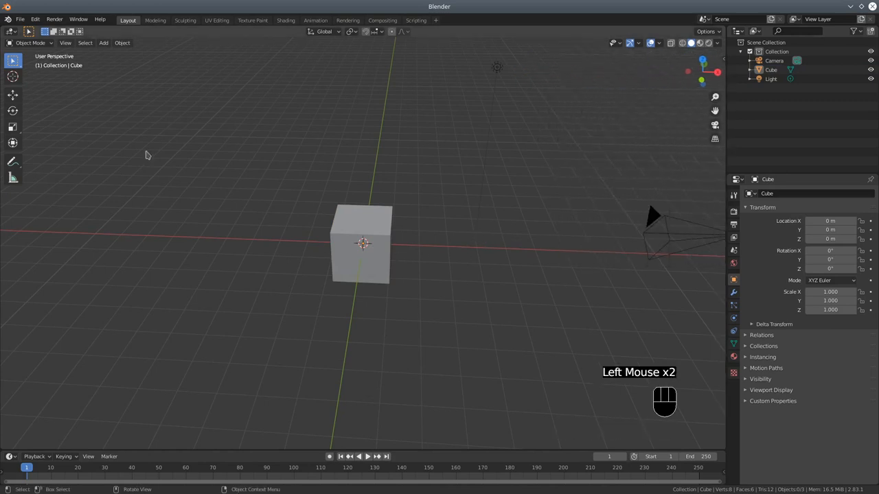
- Bring up the File menu over the default cube scene
{"action": "left_click", "coordinate": [20, 19]}
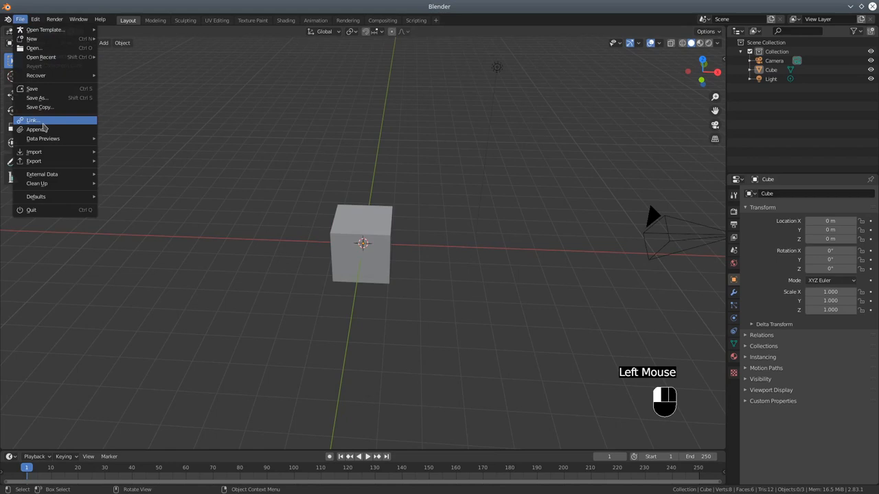
{"action": "mouse_move", "coordinate": [33, 48]}
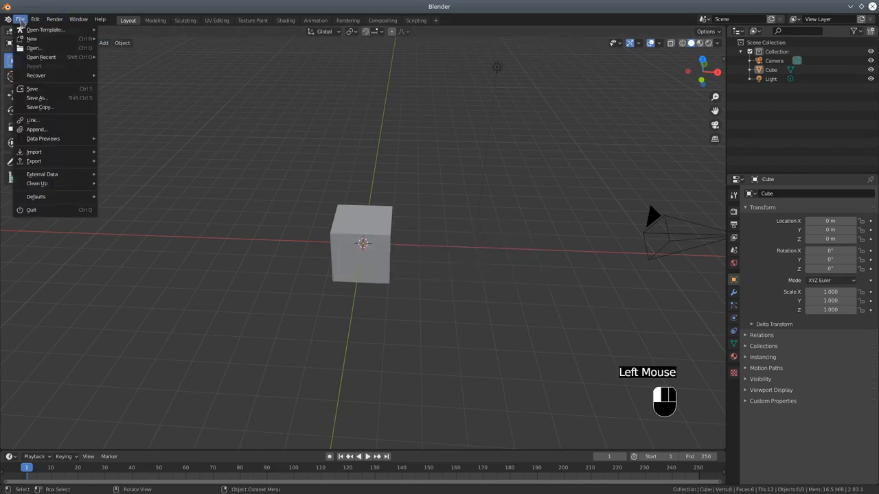
- Load mesh_tile_01.blend, discarding the default scene, and inspect the roof tiles from an angle and above
{"action": "left_click", "coordinate": [30, 209]}
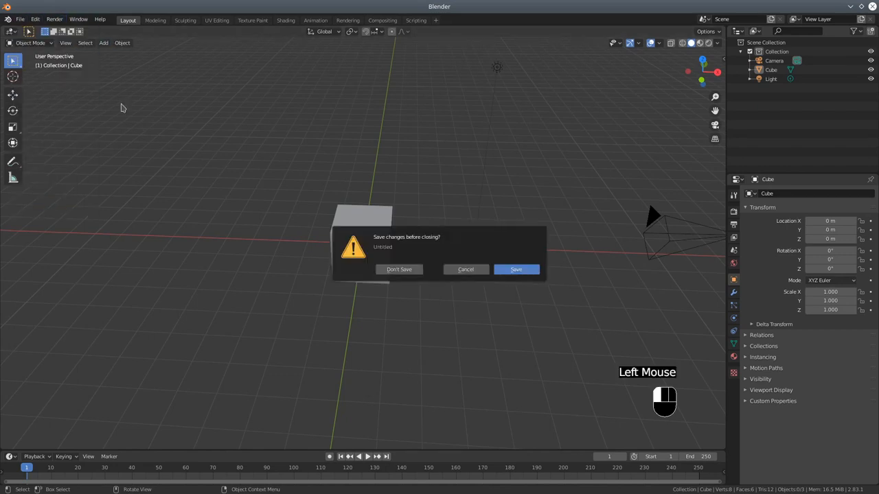
{"action": "left_click", "coordinate": [398, 269]}
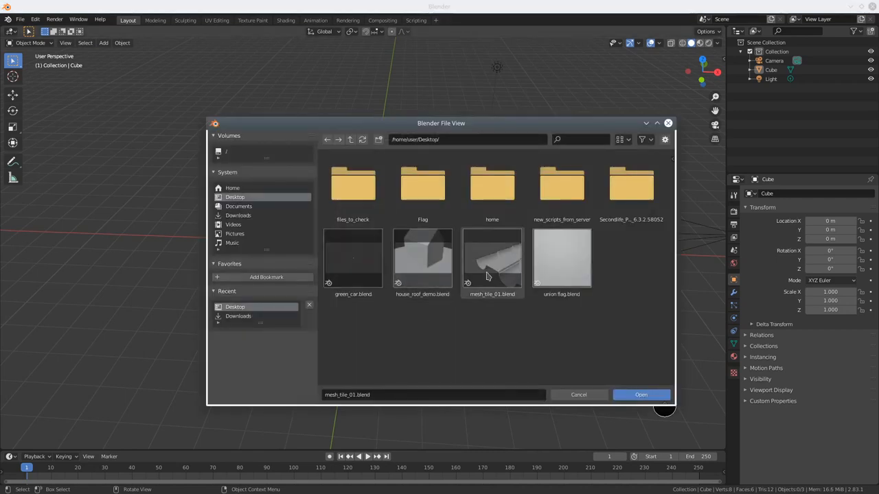
{"action": "left_click", "coordinate": [640, 394]}
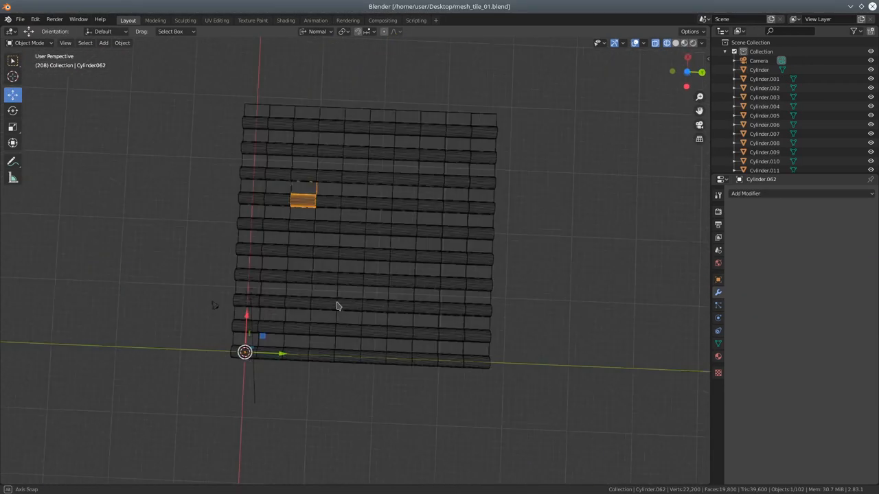
{"action": "left_click_drag", "start_coordinate": [336, 305], "coordinate": [363, 275]}
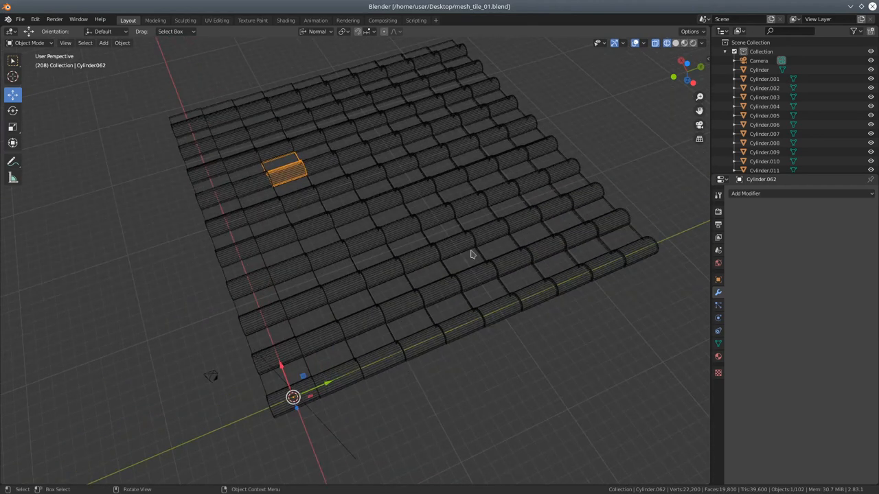
{"action": "mouse_move", "coordinate": [387, 362]}
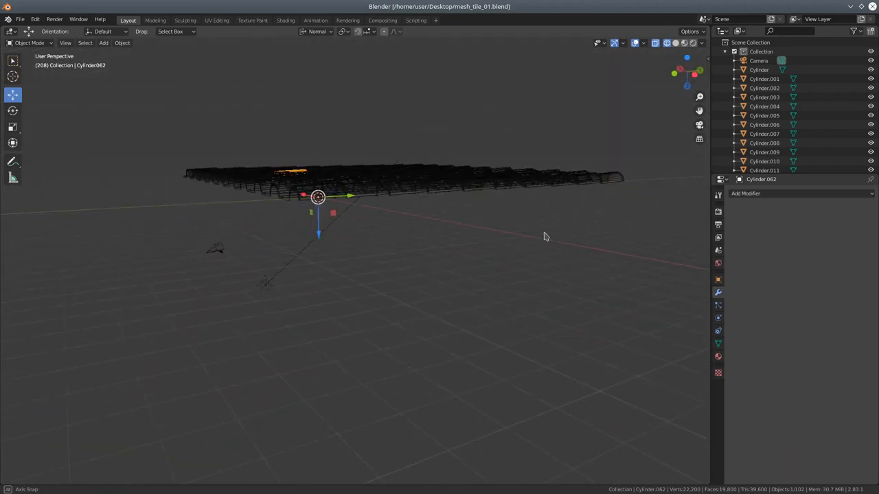
{"action": "left_click_drag", "start_coordinate": [547, 236], "coordinate": [451, 284]}
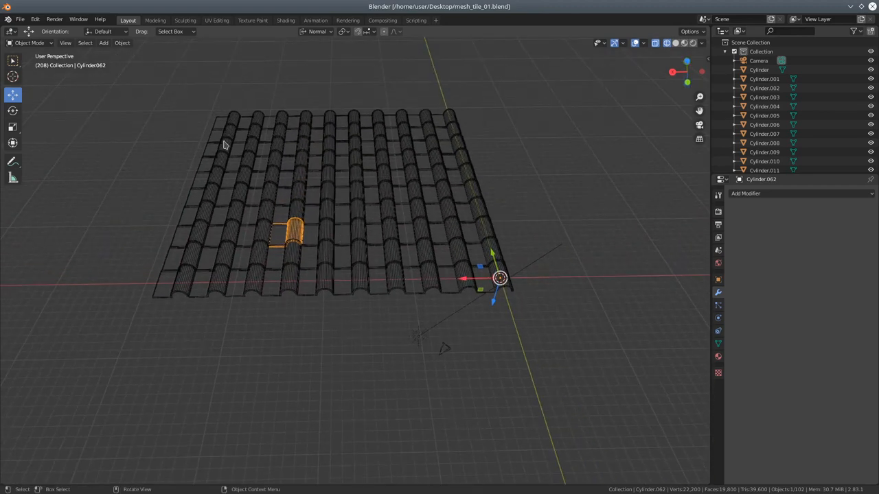
{"action": "mouse_move", "coordinate": [424, 269]}
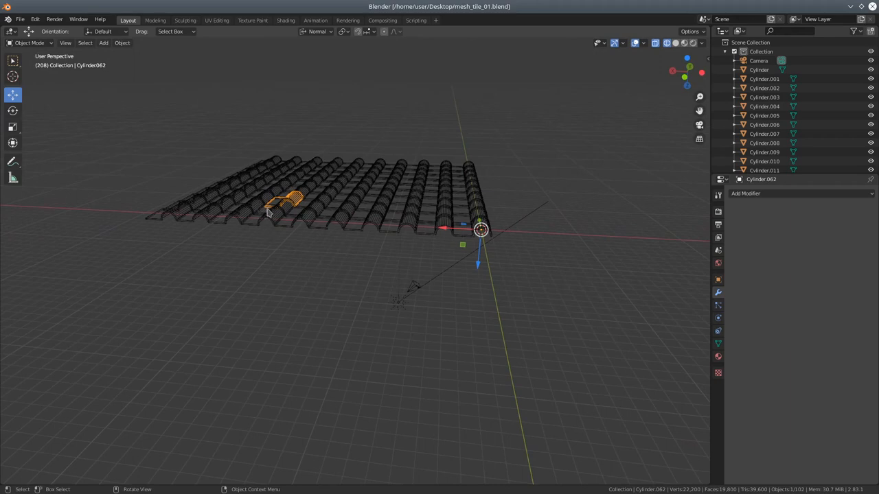
{"action": "mouse_move", "coordinate": [245, 213]}
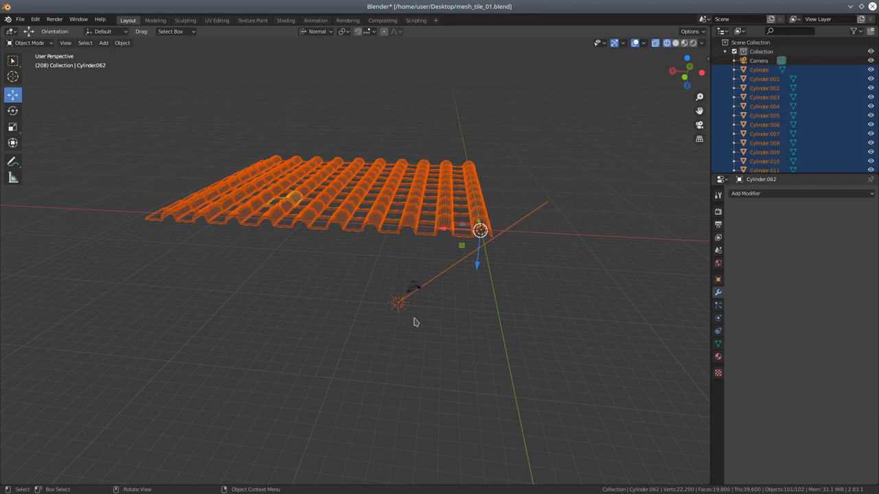
- Make the first tile active and bring up the Object menu to join all tiles
{"action": "left_click", "coordinate": [412, 288]}
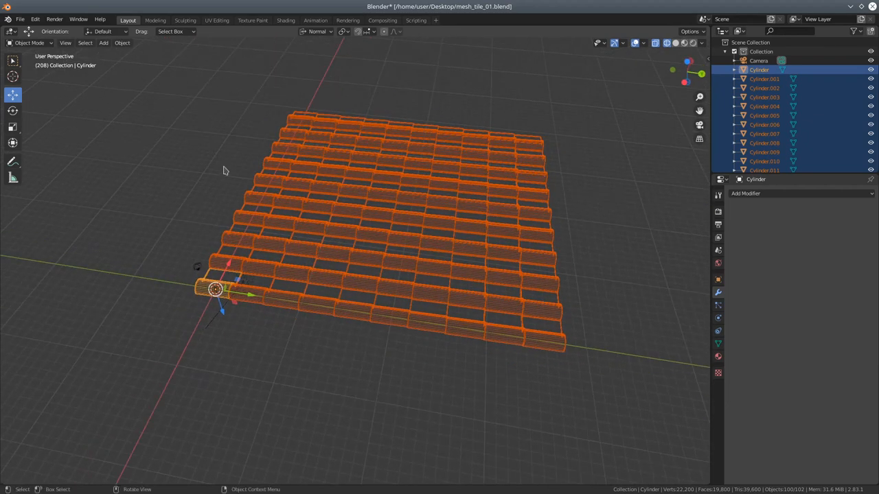
{"action": "mouse_move", "coordinate": [203, 227]}
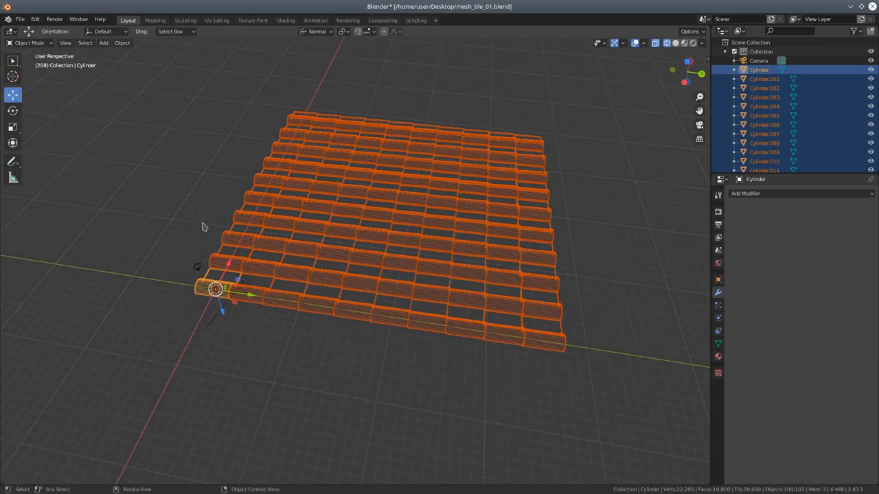
{"action": "mouse_move", "coordinate": [150, 66]}
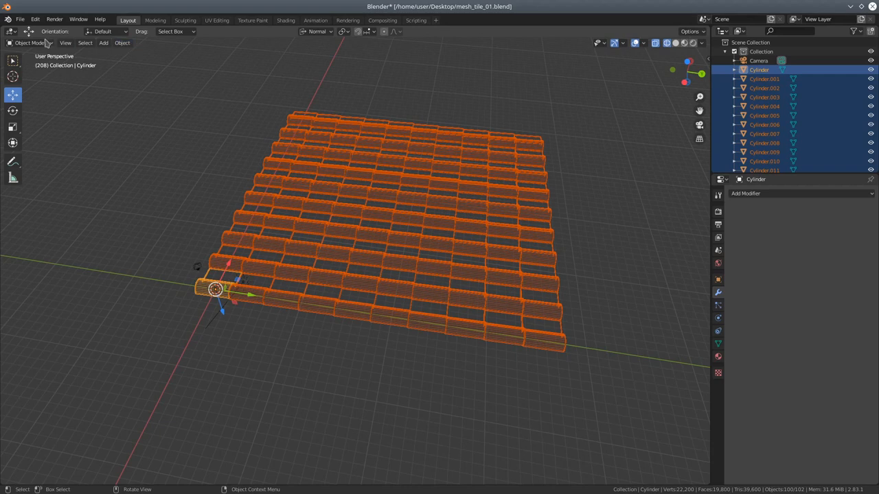
{"action": "left_click", "coordinate": [122, 42]}
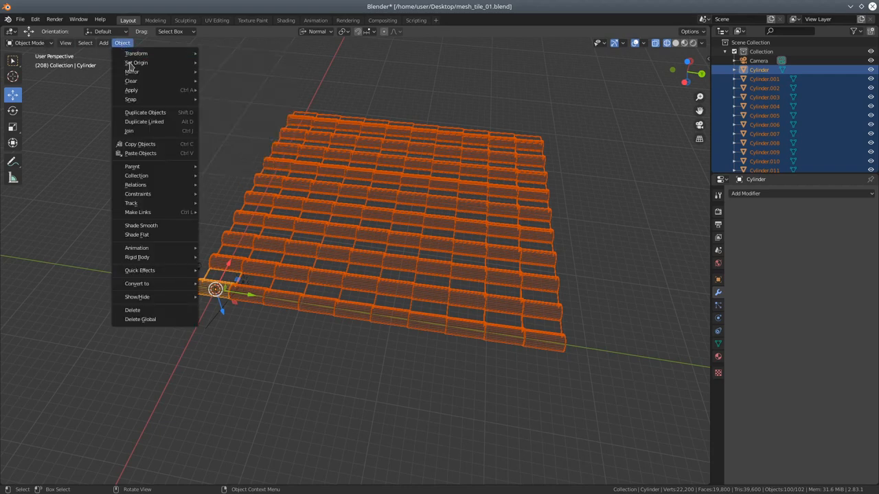
{"action": "mouse_move", "coordinate": [132, 71]}
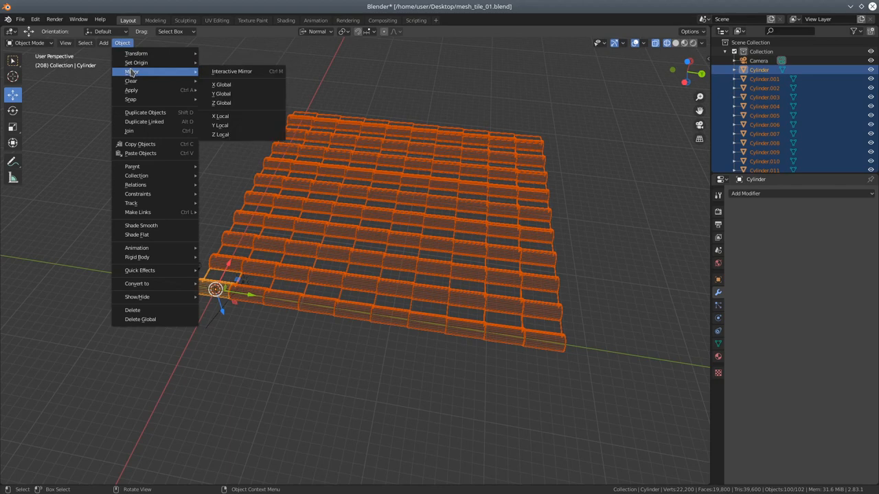
{"action": "mouse_move", "coordinate": [135, 102]}
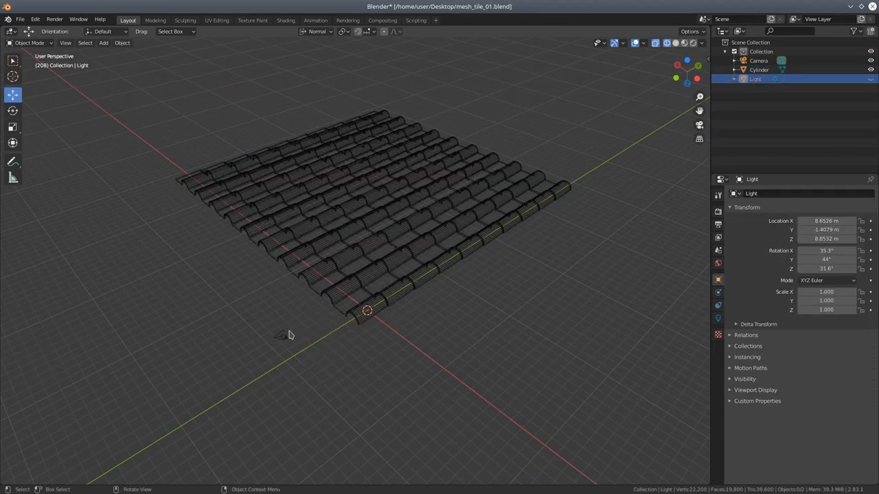
{"action": "left_click", "coordinate": [758, 60]}
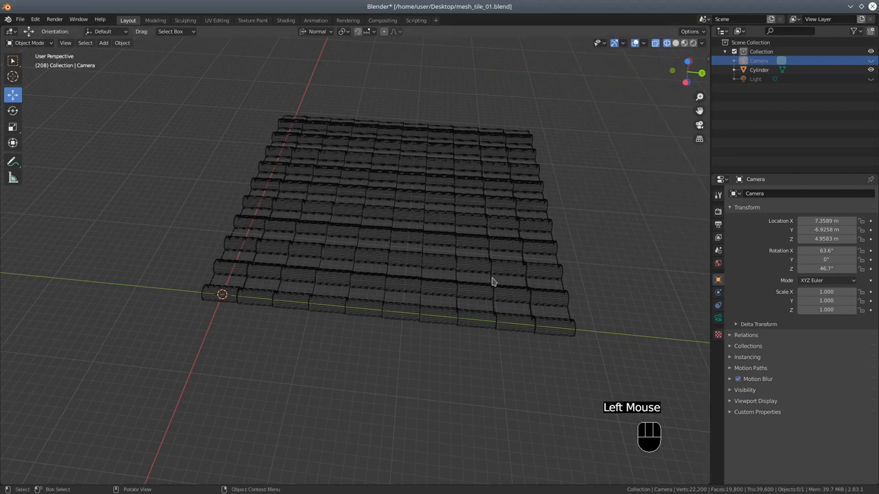
{"action": "left_click_drag", "start_coordinate": [492, 281], "coordinate": [502, 241]}
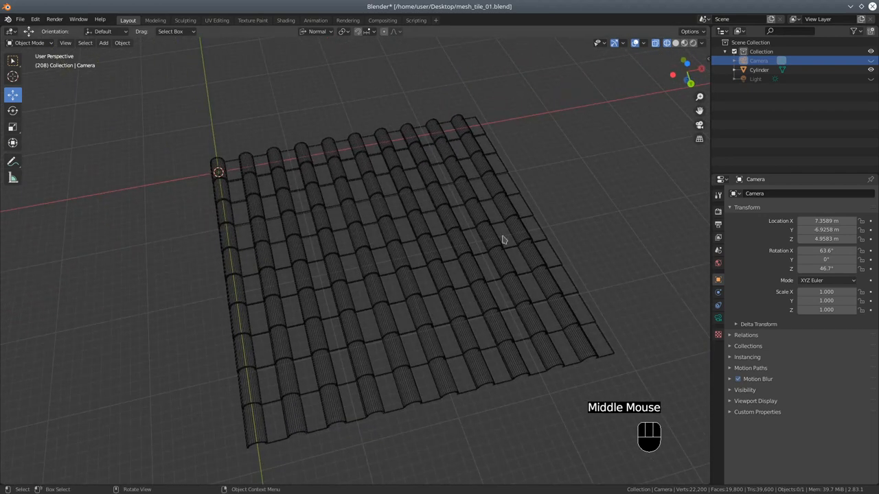
{"action": "scroll", "scroll_direction": "down", "scroll_amount": 3}
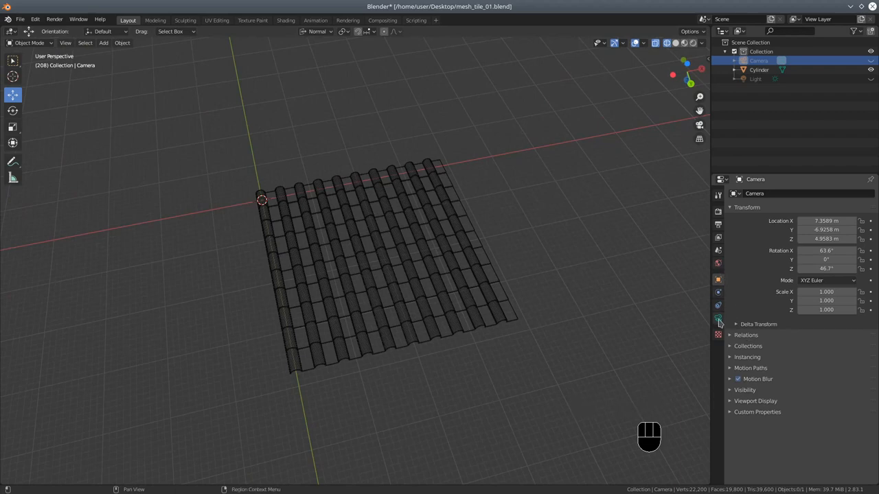
- Assign the joined roof mesh a new material and rename it roof_tile_material
{"action": "left_click", "coordinate": [378, 261]}
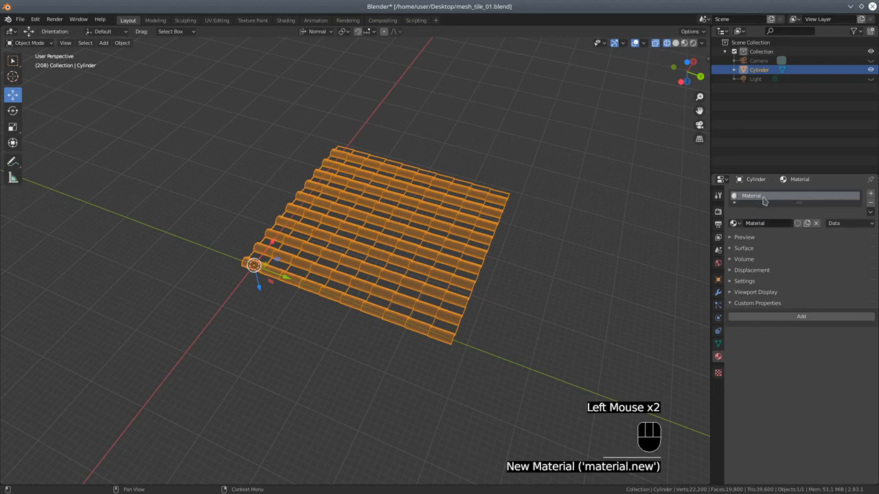
{"action": "double_click", "coordinate": [776, 195]}
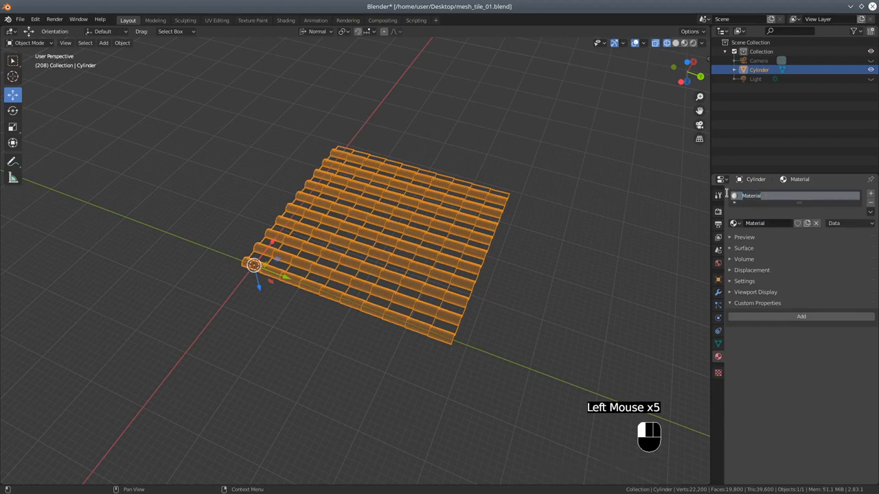
{"action": "type", "text": "roof_tile_m"}
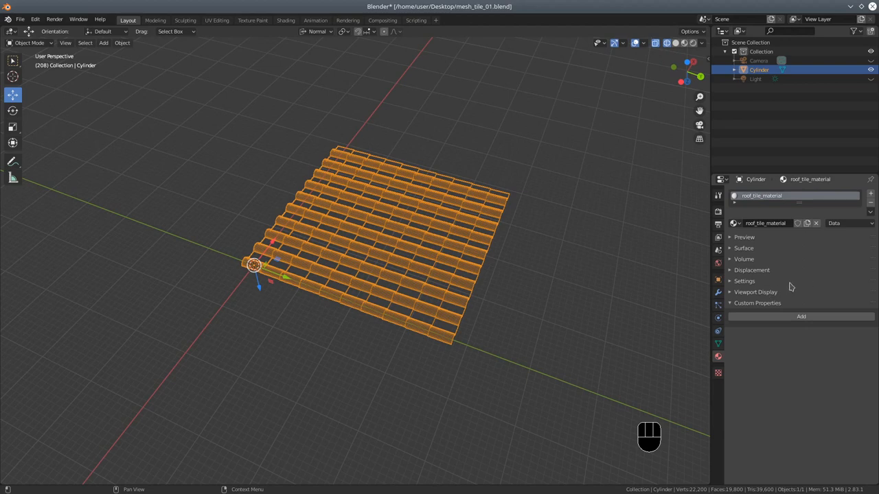
{"action": "mouse_move", "coordinate": [758, 317]}
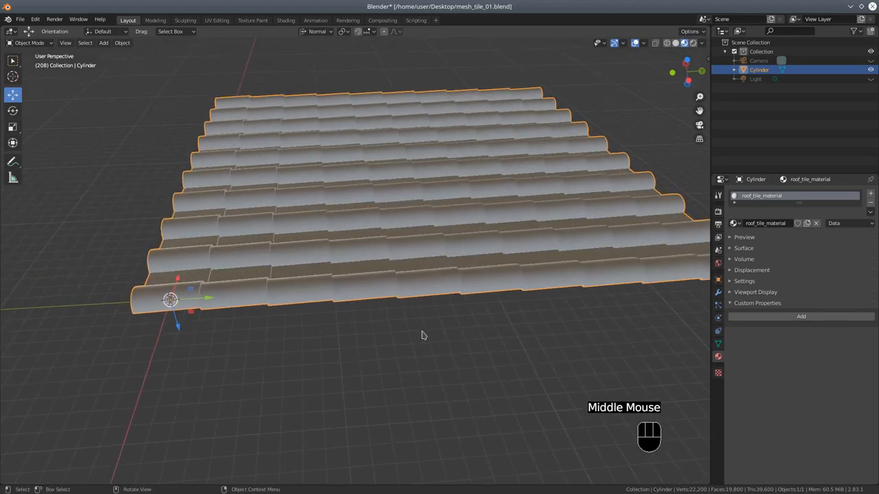
- From the side view, rotate the tile sheet 180 degrees
{"action": "scroll", "scroll_direction": "down", "scroll_amount": 3}
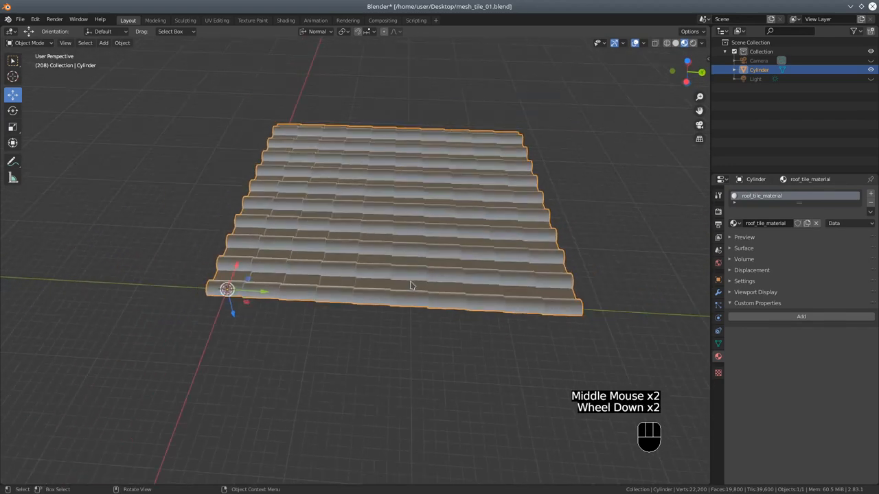
{"action": "scroll", "scroll_direction": "down", "scroll_amount": 3}
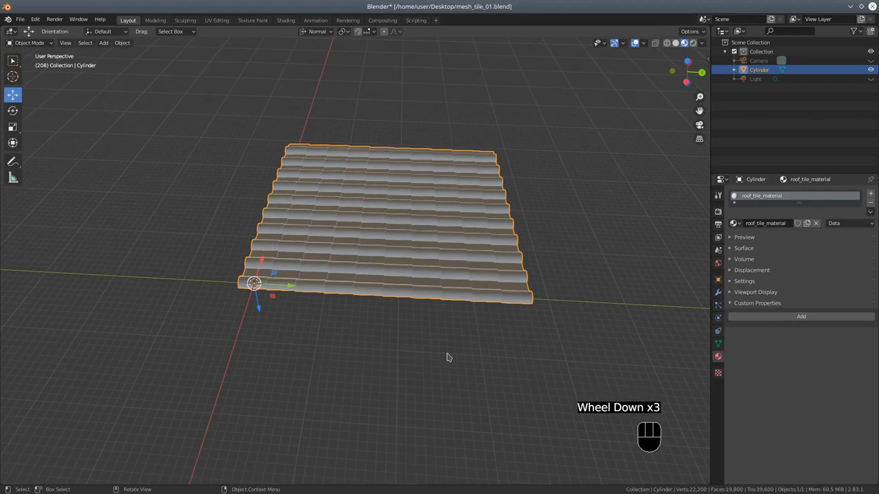
{"action": "key", "text": "KP_3"}
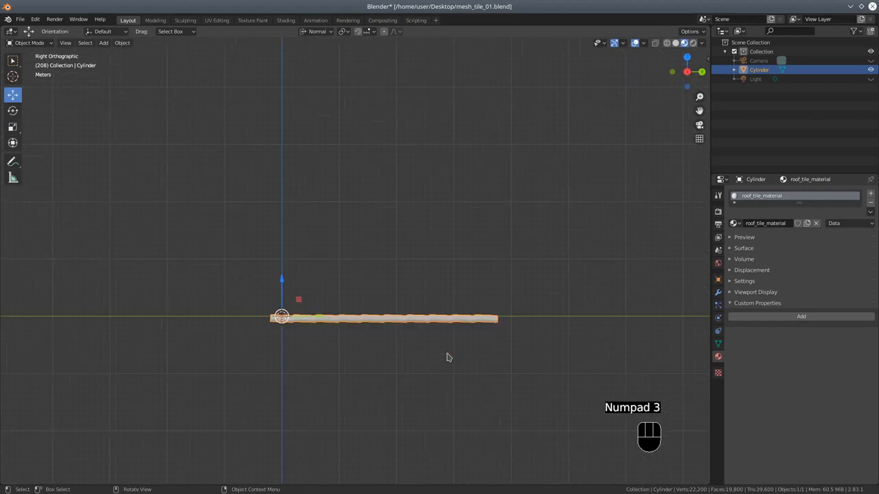
{"action": "key", "text": "KP_3"}
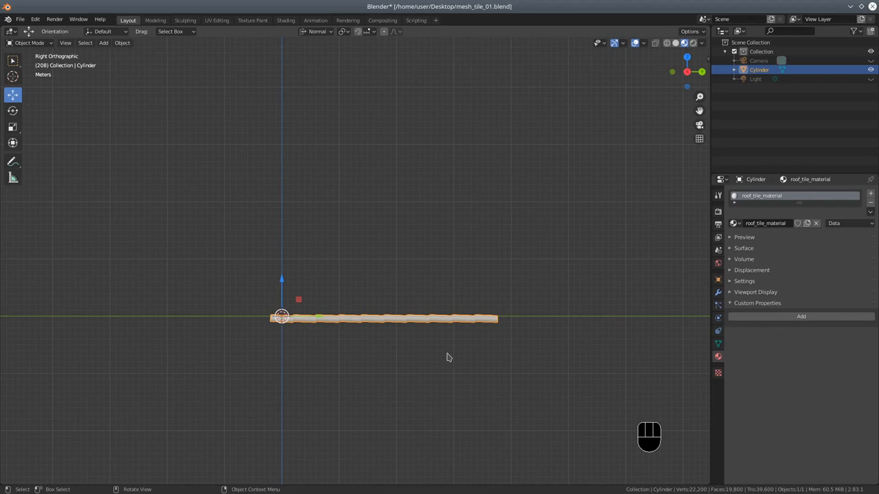
{"action": "key", "text": "r"}
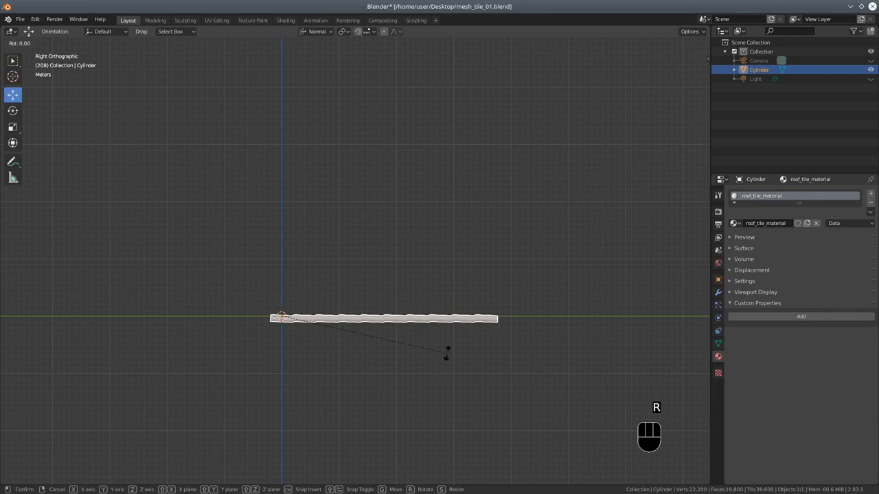
{"action": "key", "text": "x"}
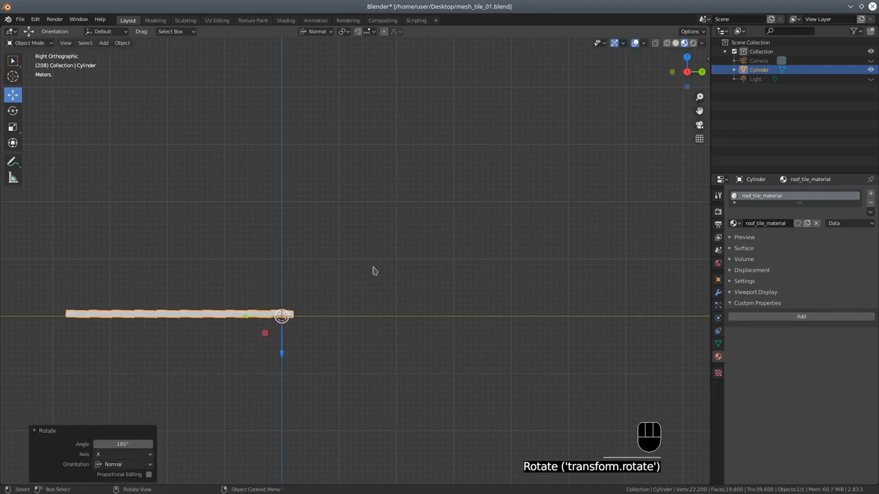
{"action": "mouse_move", "coordinate": [291, 346]}
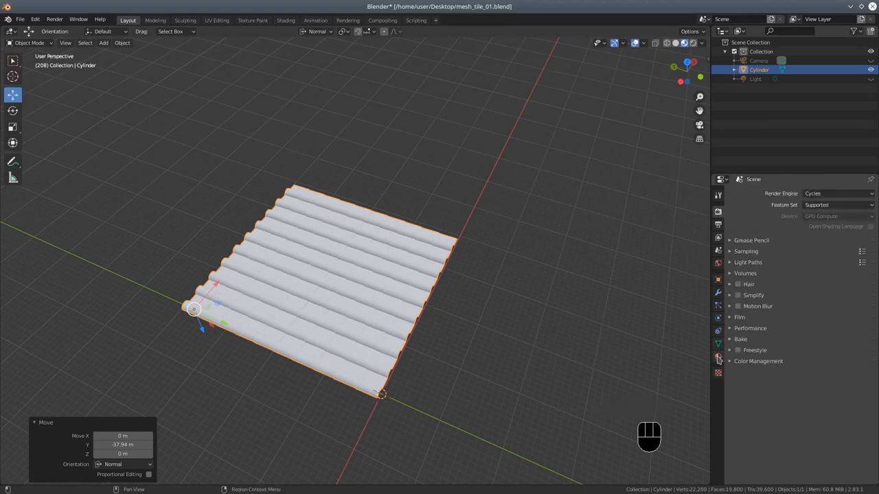
- Expand the material's Settings and Surface panels and review the Principled BSDF values
{"action": "left_click", "coordinate": [718, 356]}
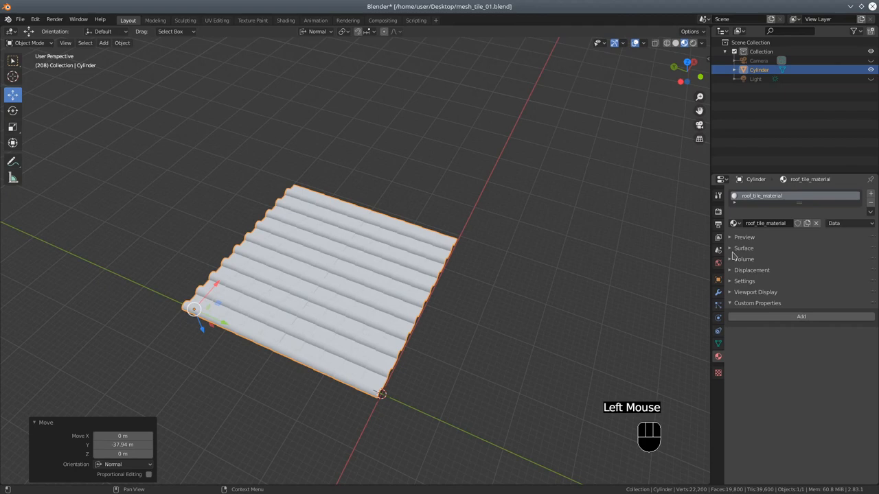
{"action": "left_click", "coordinate": [745, 280]}
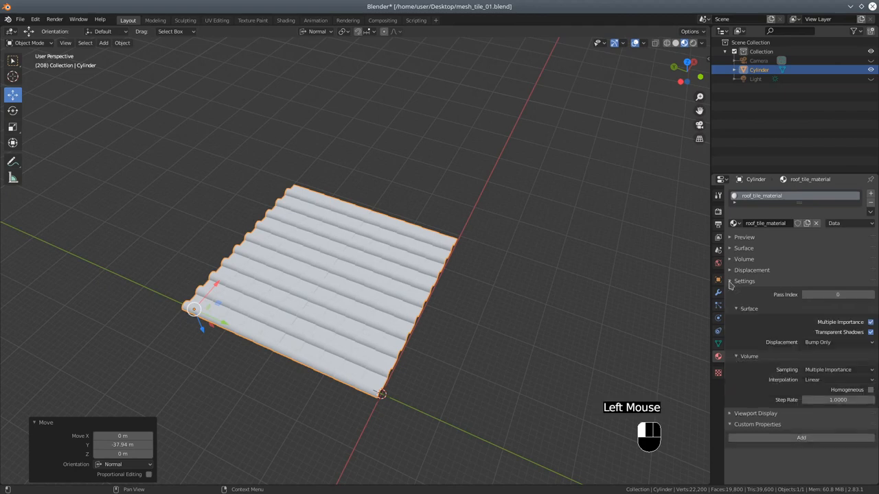
{"action": "mouse_move", "coordinate": [736, 245]}
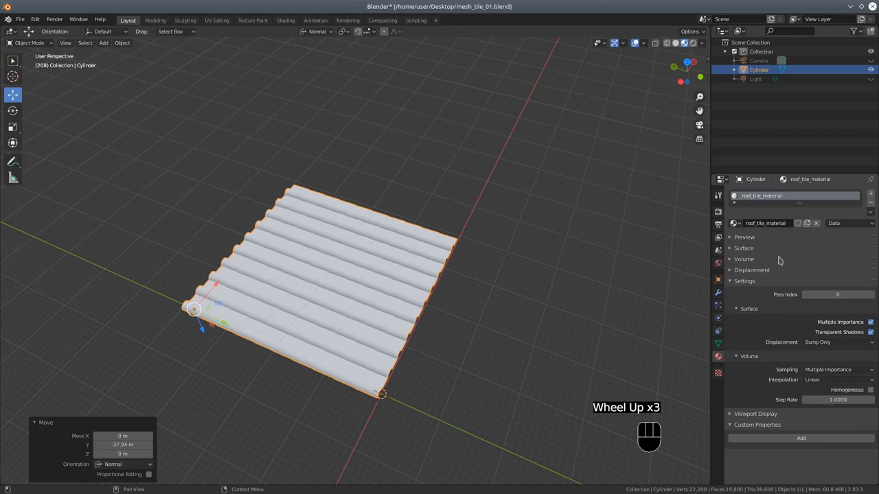
{"action": "left_click", "coordinate": [744, 236]}
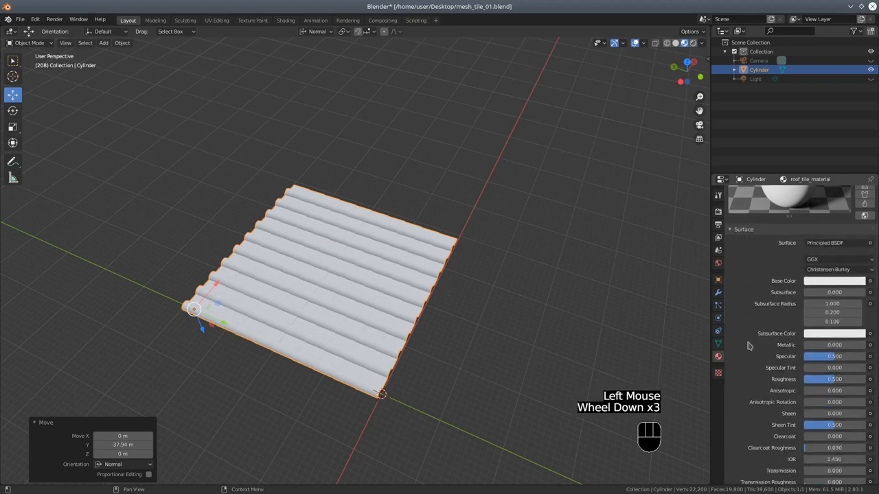
{"action": "scroll", "scroll_direction": "down", "scroll_amount": 3}
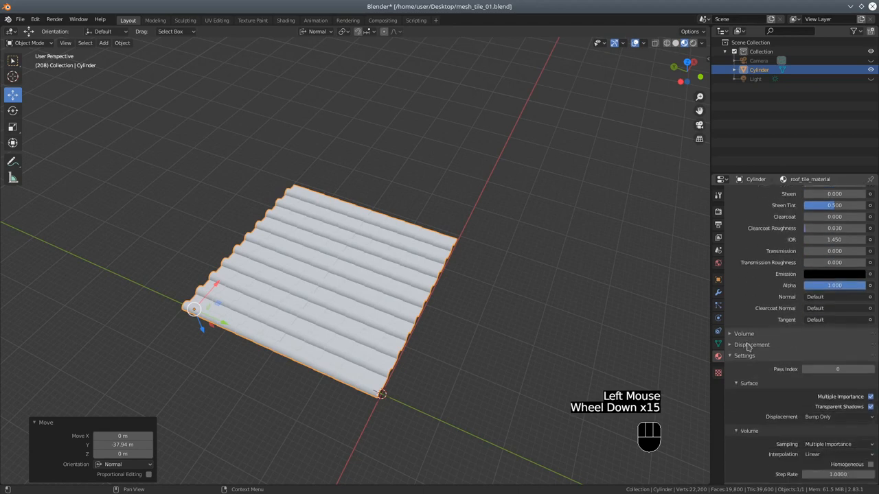
{"action": "scroll", "scroll_direction": "down", "scroll_amount": 3}
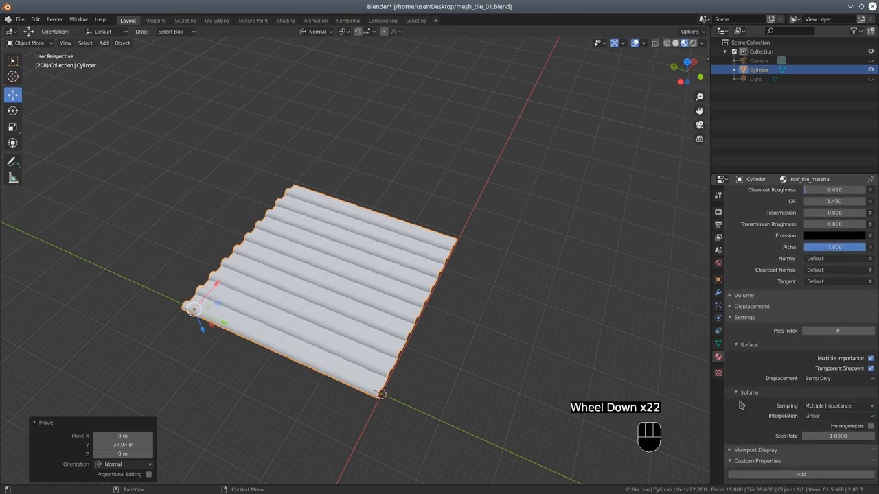
{"action": "mouse_move", "coordinate": [736, 323]}
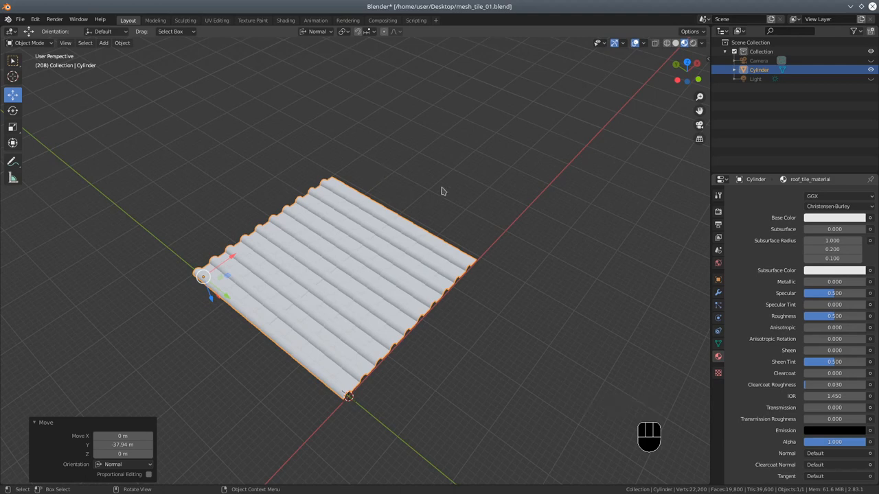
{"action": "mouse_move", "coordinate": [140, 54]}
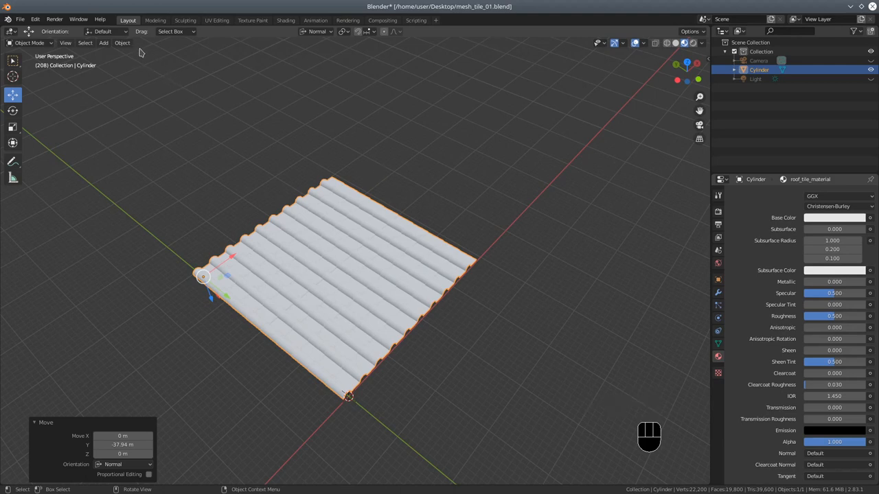
{"action": "mouse_move", "coordinate": [176, 52]}
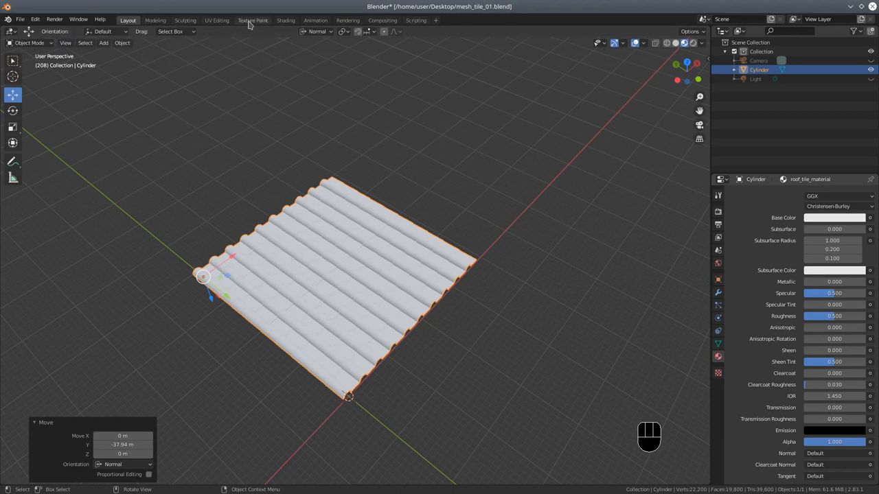
- In the Shading workspace, add an Object Info node and place it left of Principled BSDF
{"action": "left_click", "coordinate": [286, 21]}
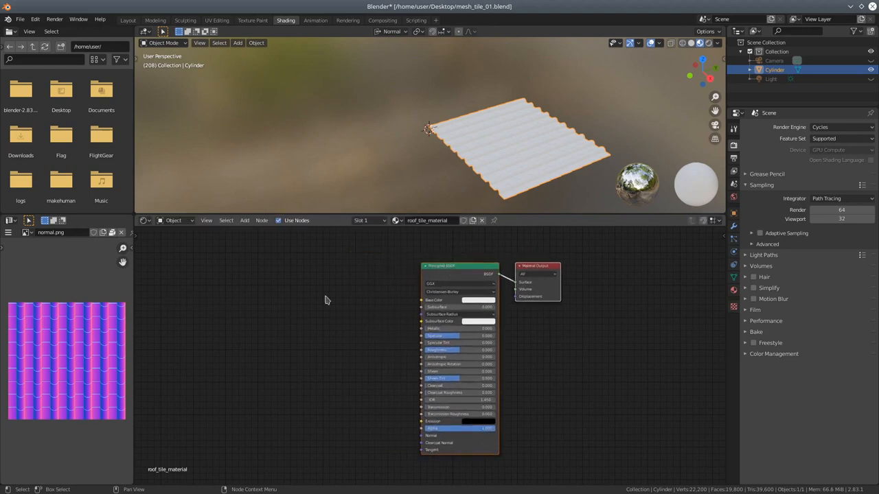
{"action": "mouse_move", "coordinate": [241, 247]}
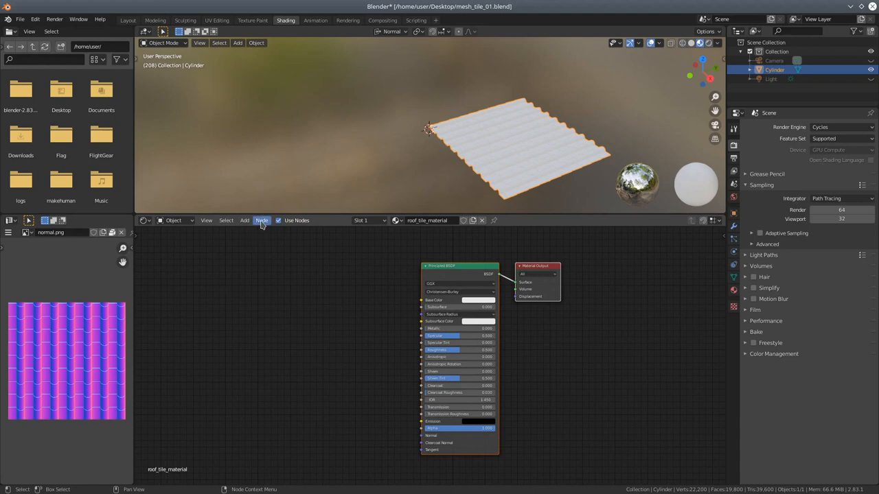
{"action": "mouse_move", "coordinate": [261, 223]}
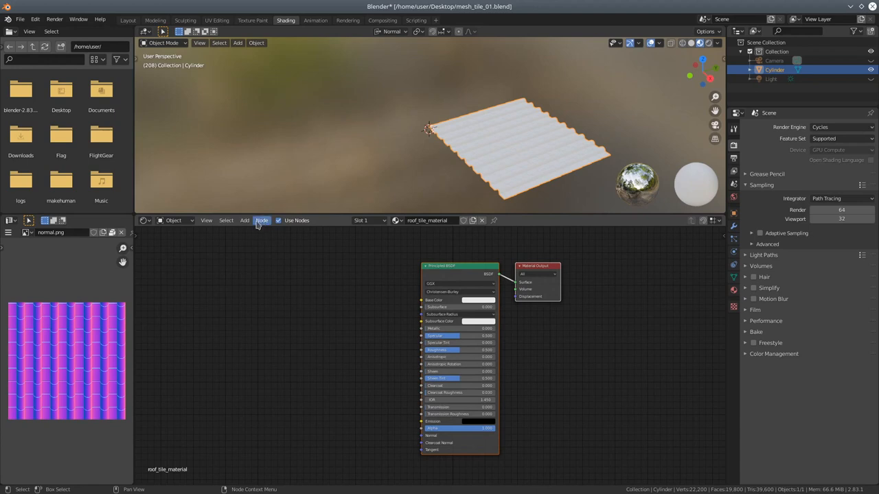
{"action": "mouse_move", "coordinate": [245, 220]}
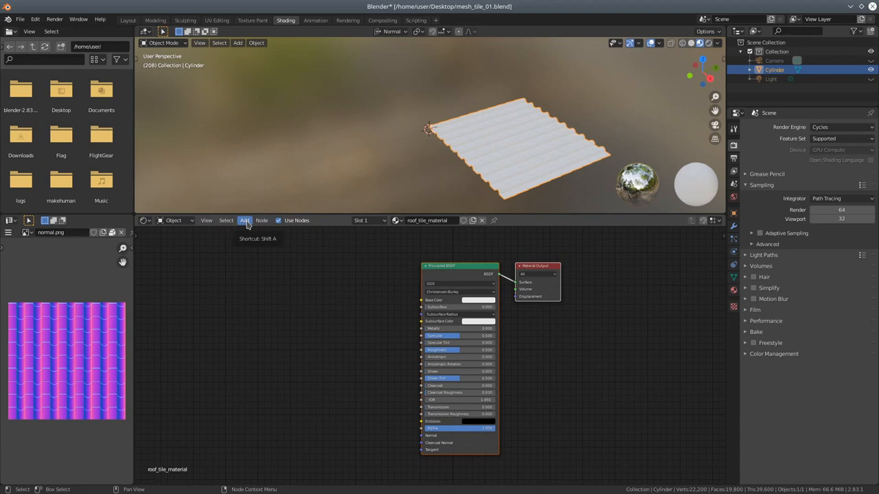
{"action": "left_click", "coordinate": [244, 220]}
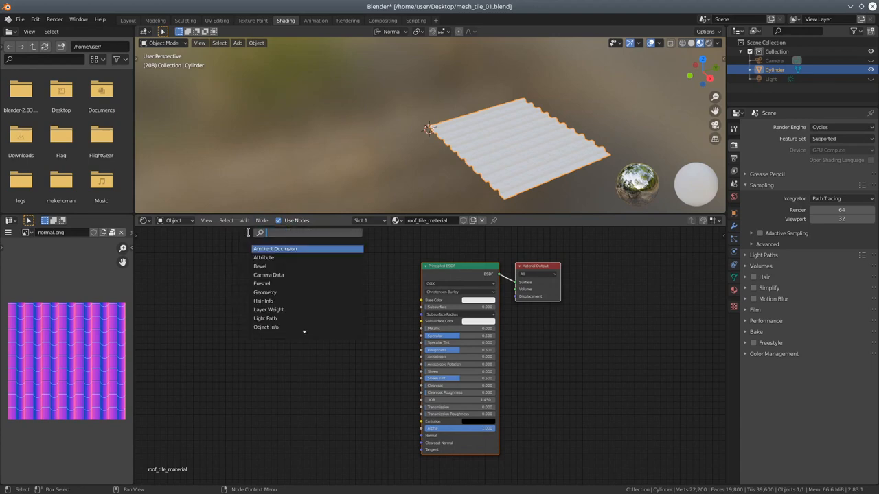
{"action": "type", "text": "object"}
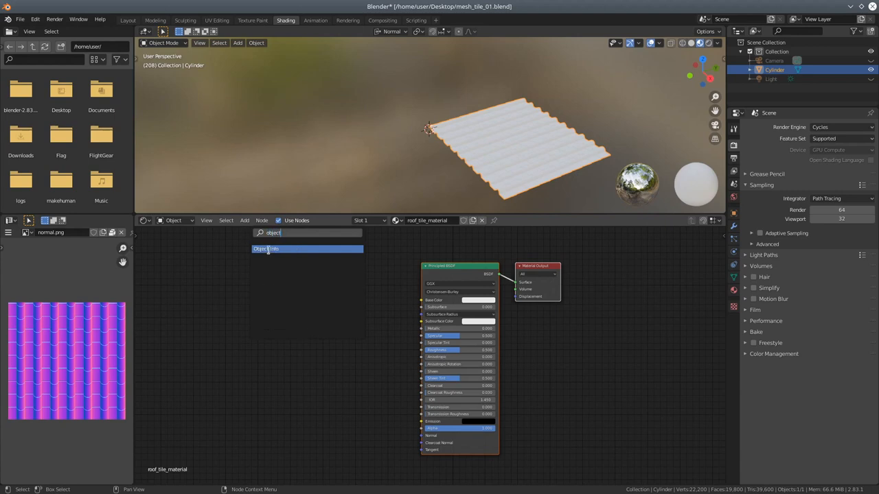
{"action": "left_click", "coordinate": [267, 248]}
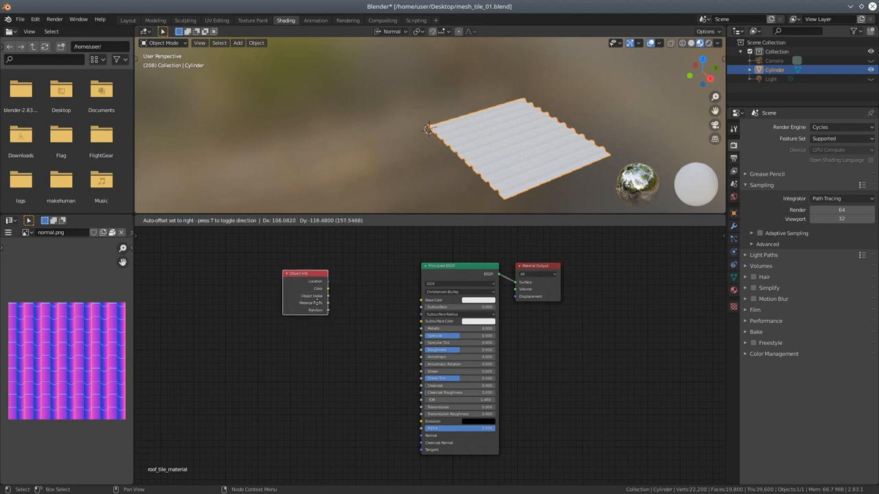
{"action": "left_click_drag", "start_coordinate": [305, 273], "coordinate": [280, 273]}
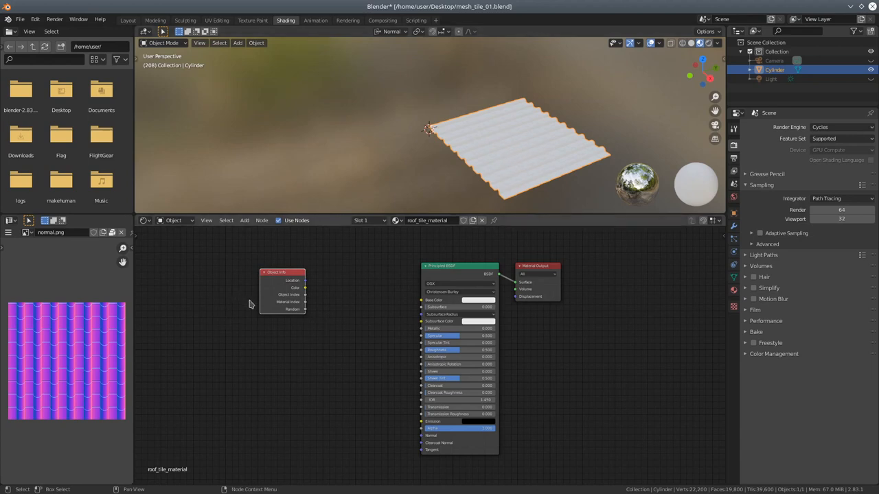
- Add a MixRGB node via node search, then search 'tex' for an Image Texture node
{"action": "left_click", "coordinate": [245, 220]}
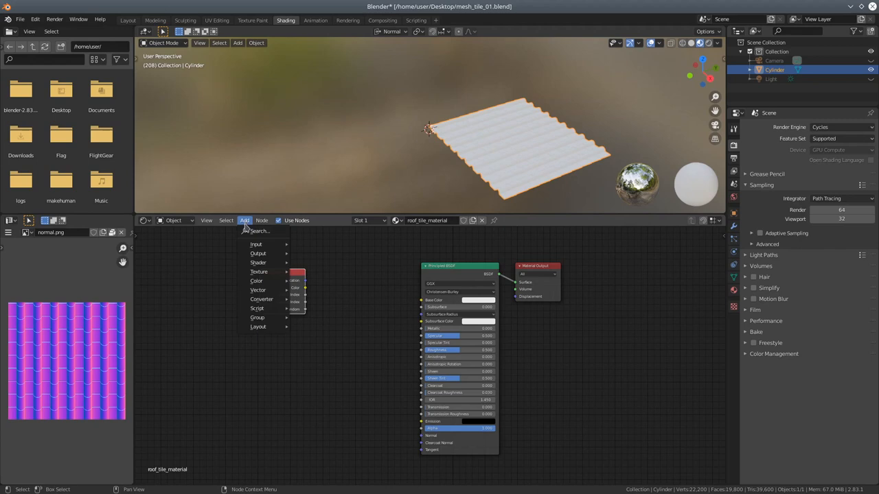
{"action": "left_click", "coordinate": [258, 231]}
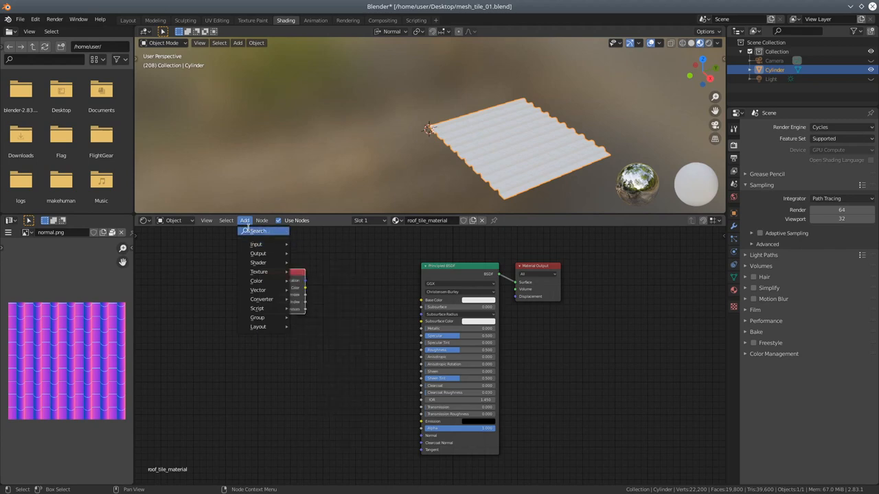
{"action": "type", "text": "mix"}
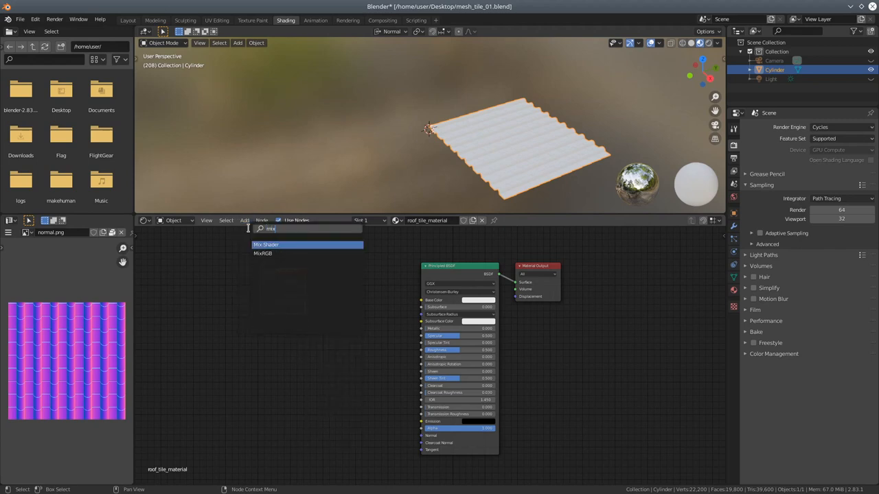
{"action": "left_click", "coordinate": [264, 252]}
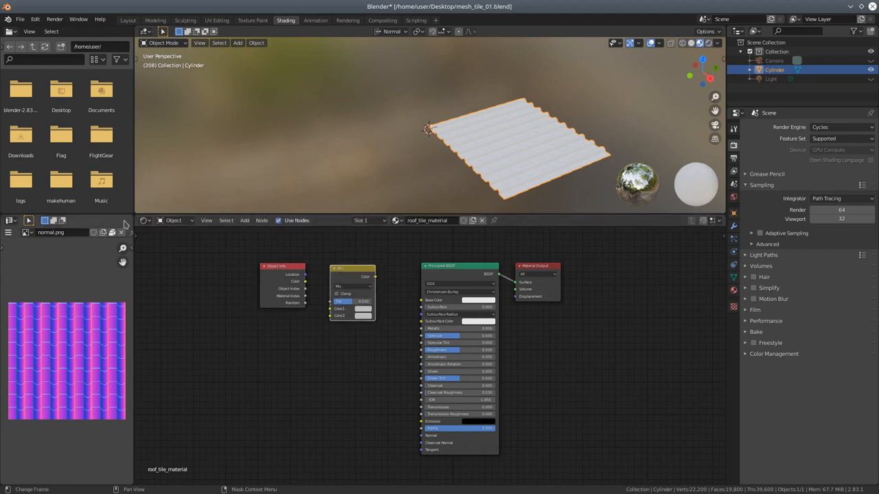
{"action": "mouse_move", "coordinate": [245, 220]}
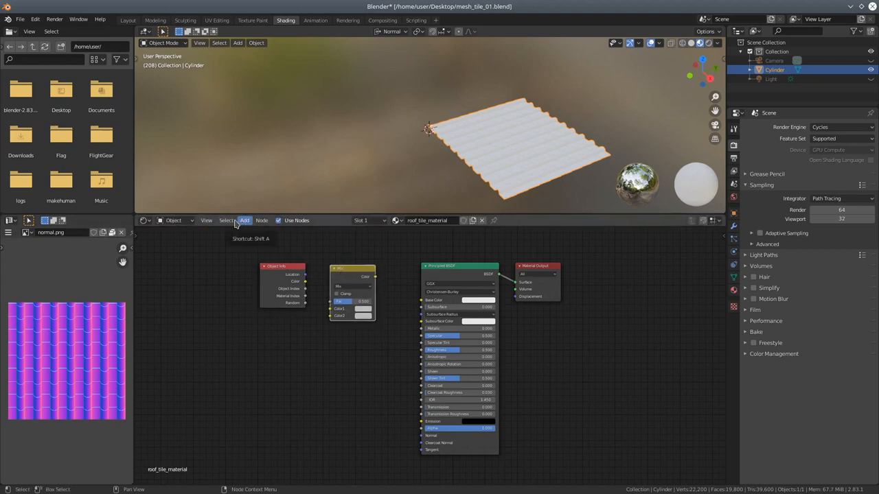
{"action": "left_click", "coordinate": [244, 219]}
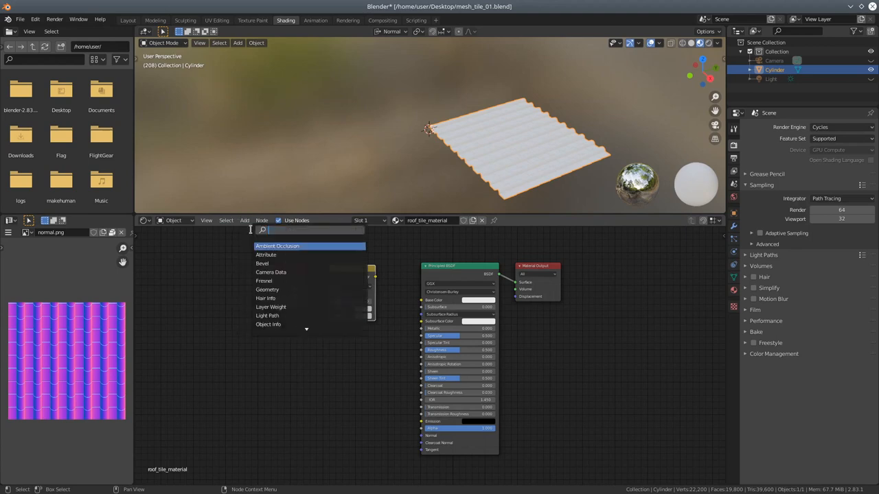
{"action": "type", "text": "tex"}
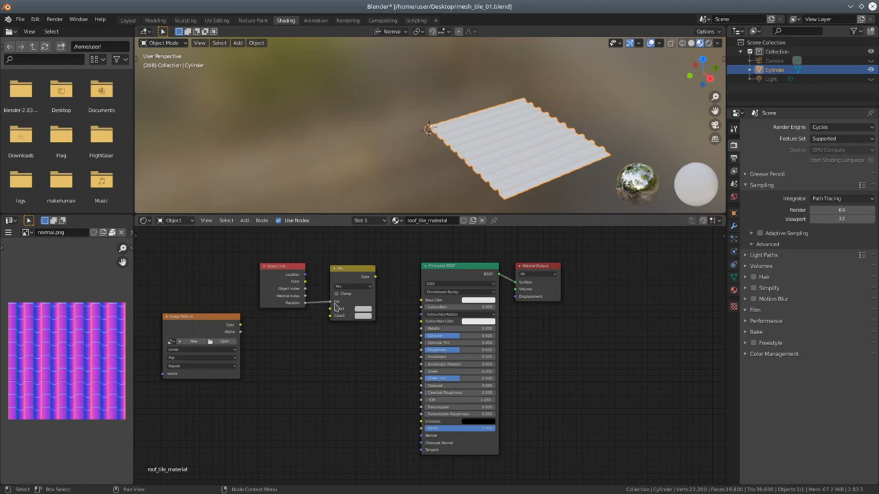
{"action": "mouse_move", "coordinate": [364, 313]}
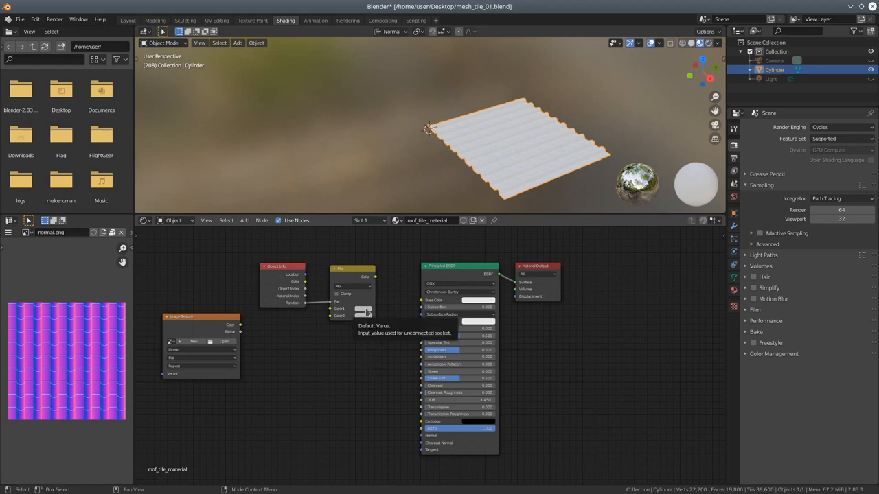
- Set the Mix node's two swatches to a reddish and a darker red brick colour
{"action": "left_click", "coordinate": [363, 310]}
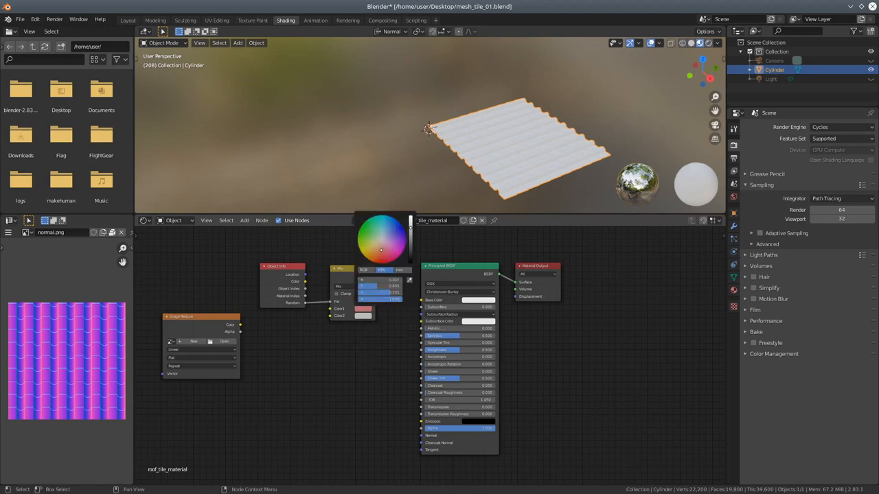
{"action": "left_click", "coordinate": [377, 258]}
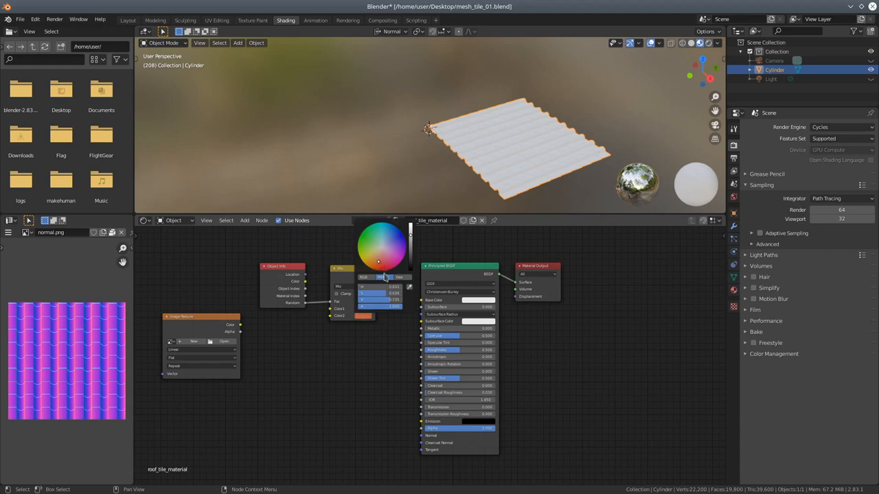
{"action": "left_click", "coordinate": [364, 316]}
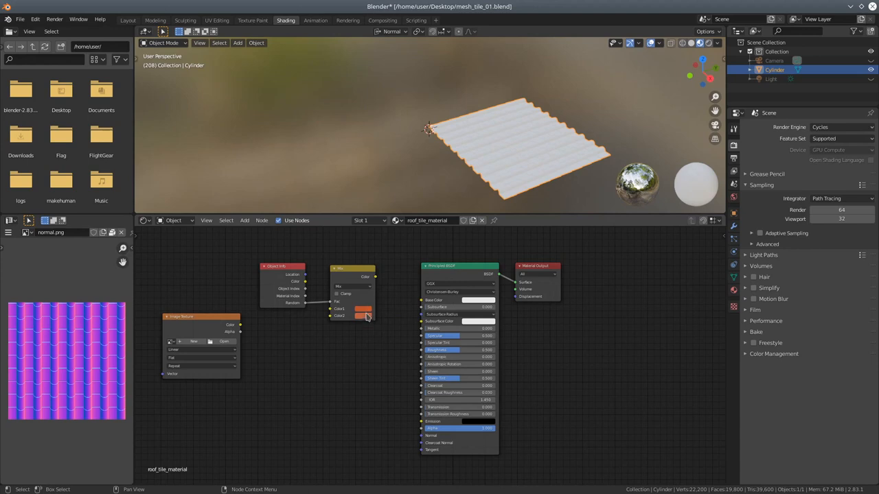
{"action": "left_click", "coordinate": [364, 309]}
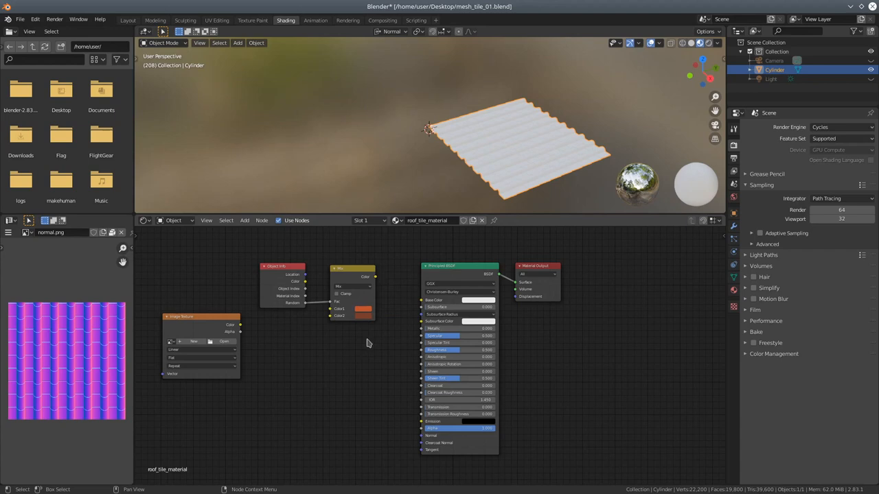
{"action": "left_click", "coordinate": [363, 309]}
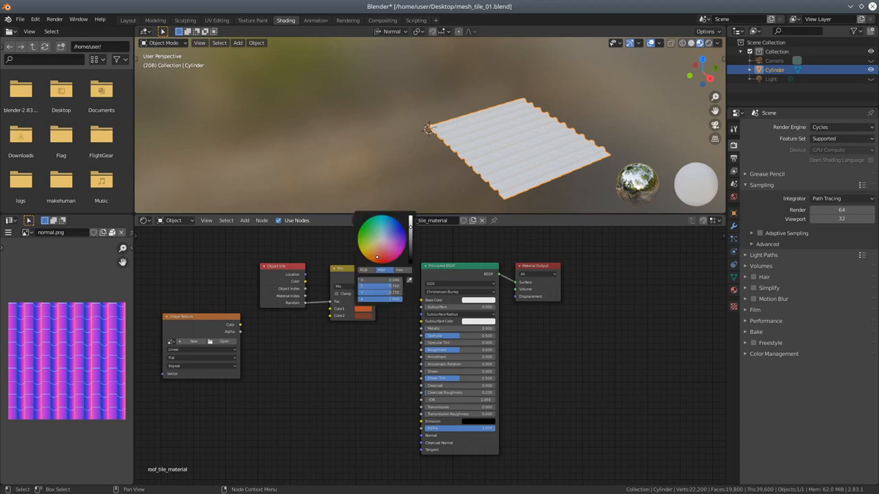
{"action": "left_click", "coordinate": [376, 280]}
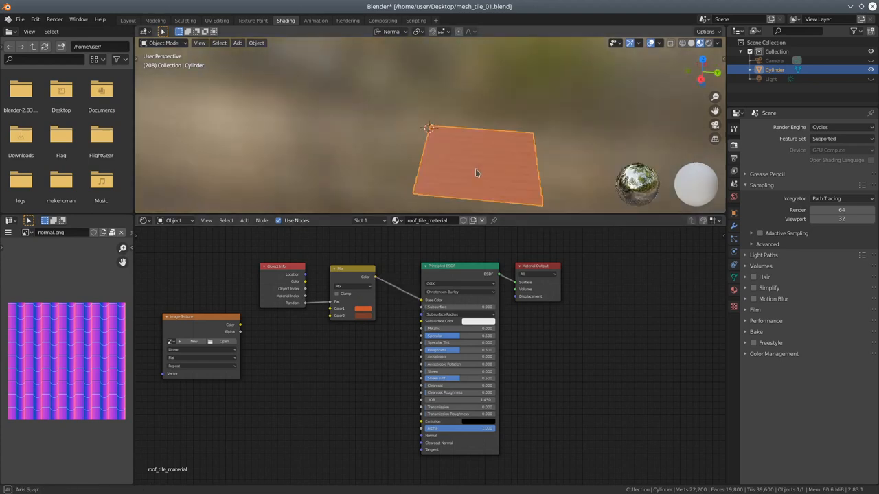
- In the Modeling workspace, separate the roof mesh by loose parts and return to Object Mode
{"action": "left_click_drag", "start_coordinate": [474, 172], "coordinate": [505, 184]}
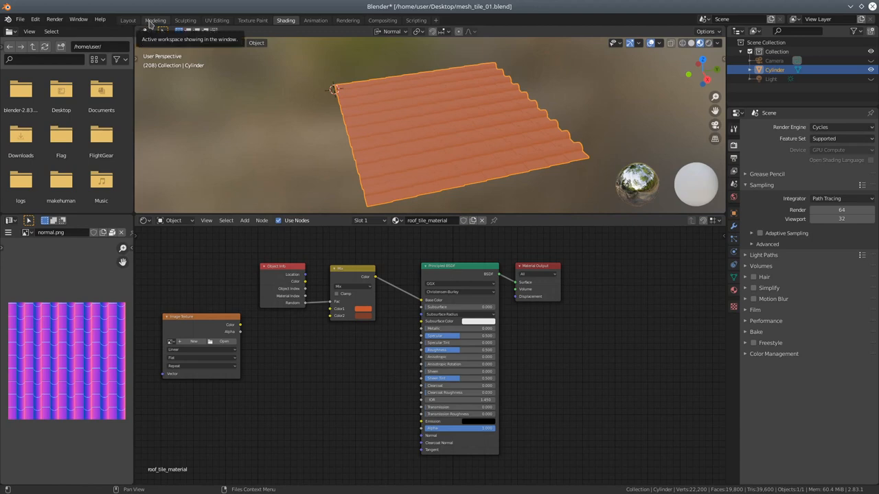
{"action": "left_click", "coordinate": [155, 20]}
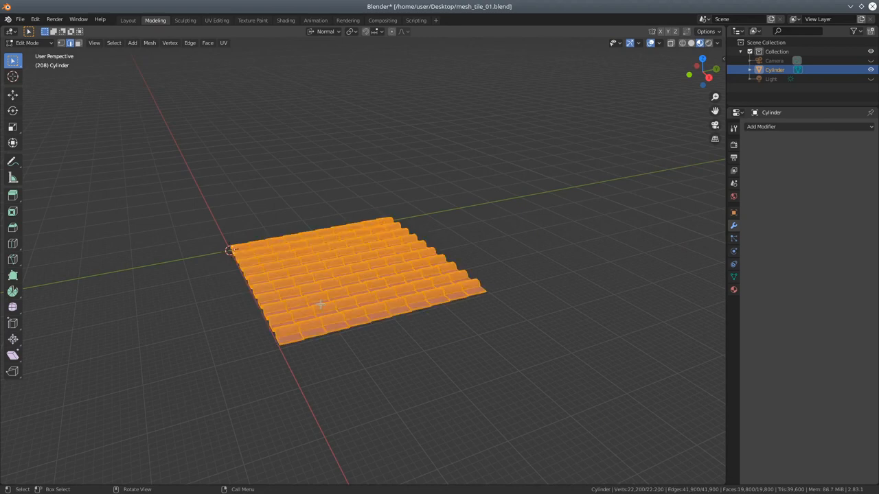
{"action": "mouse_move", "coordinate": [85, 63]}
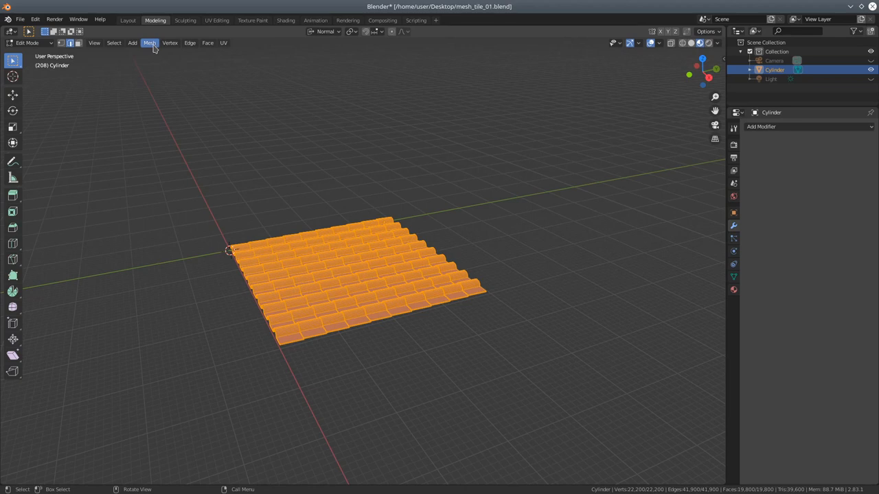
{"action": "left_click", "coordinate": [149, 43]}
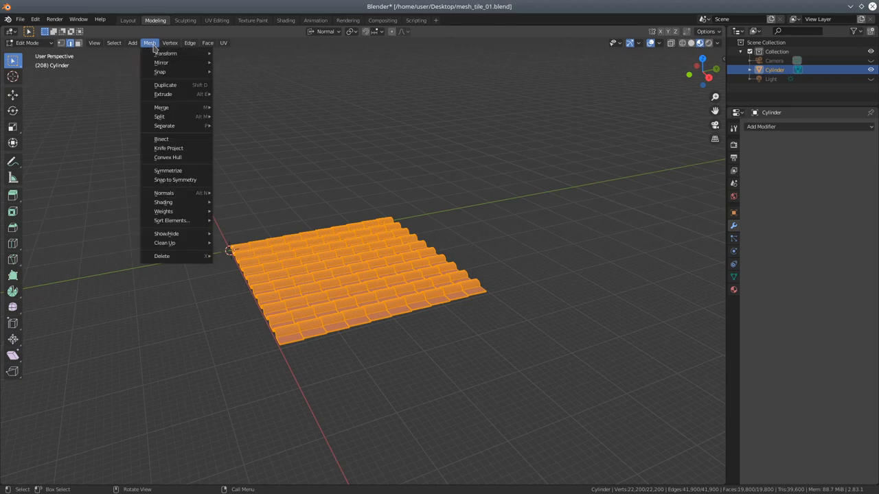
{"action": "mouse_move", "coordinate": [165, 126]}
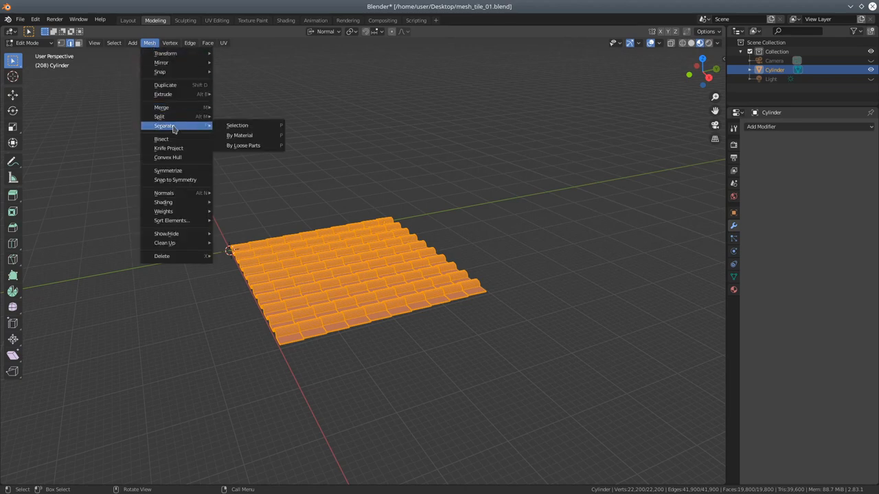
{"action": "left_click", "coordinate": [247, 145]}
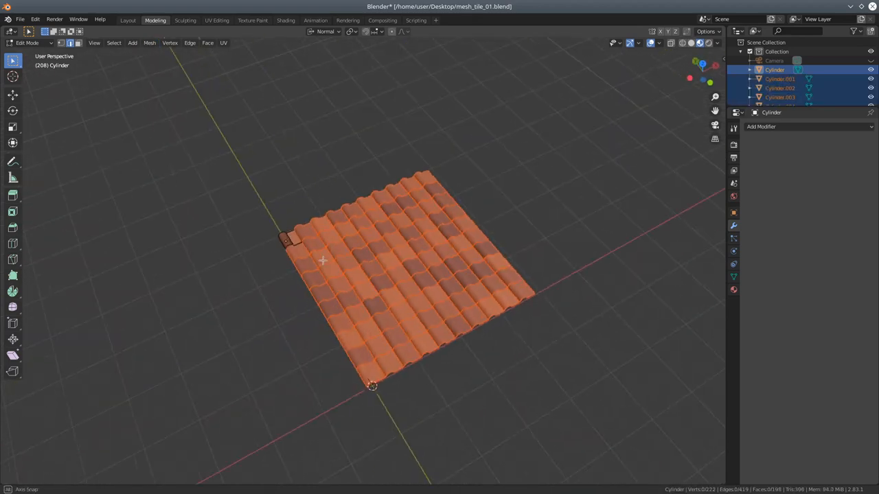
{"action": "left_click", "coordinate": [27, 42]}
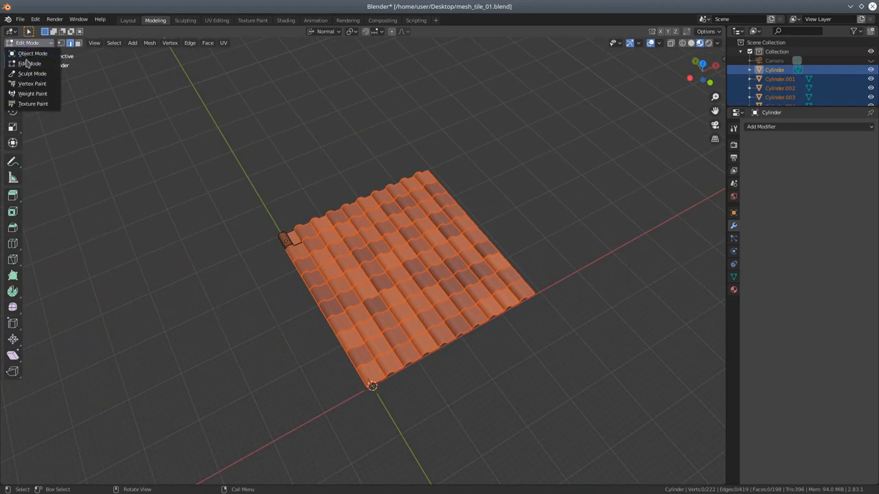
{"action": "left_click", "coordinate": [33, 53]}
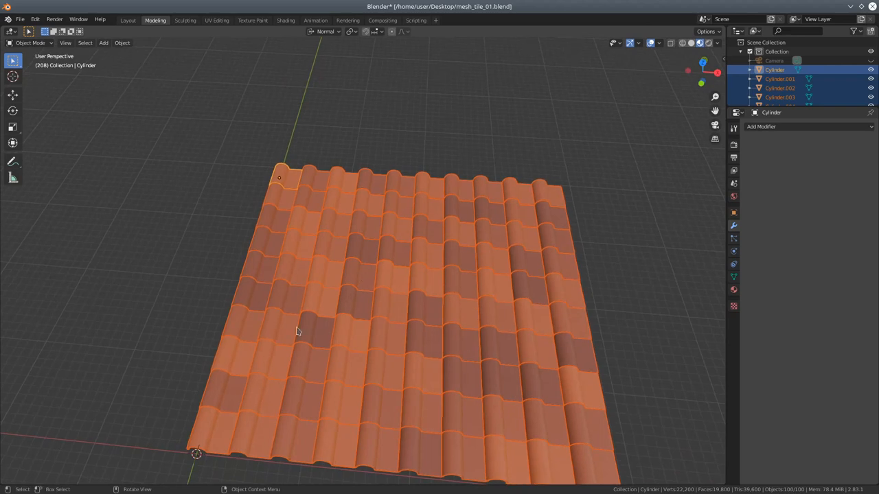
{"action": "mouse_move", "coordinate": [451, 310]}
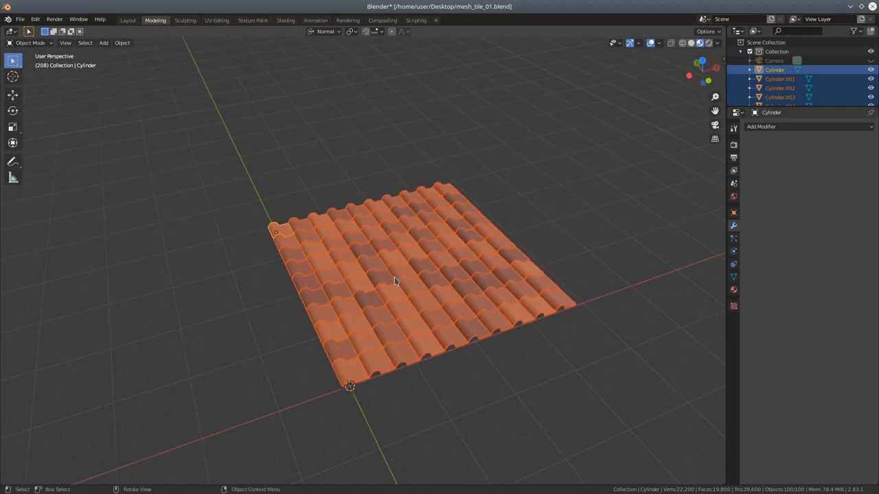
{"action": "mouse_move", "coordinate": [717, 319]}
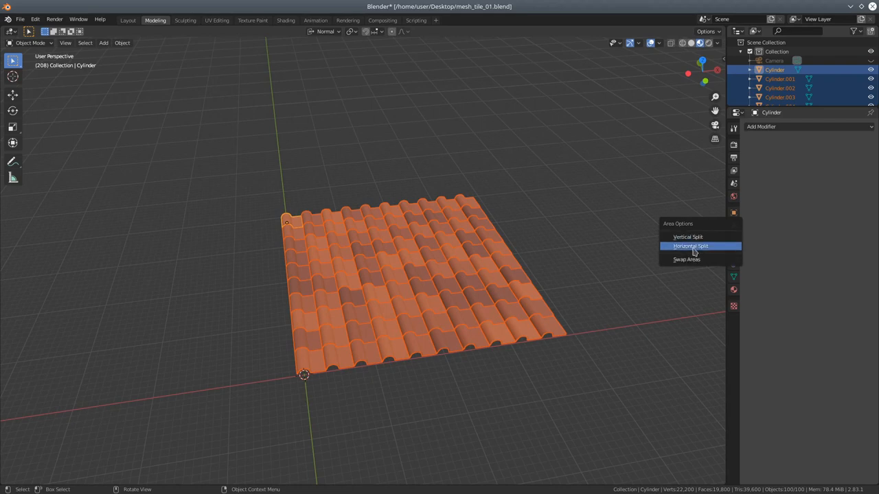
- Split the 3D viewport horizontally and make the lower area a Shader Editor showing the tile material nodes
{"action": "left_click", "coordinate": [689, 246]}
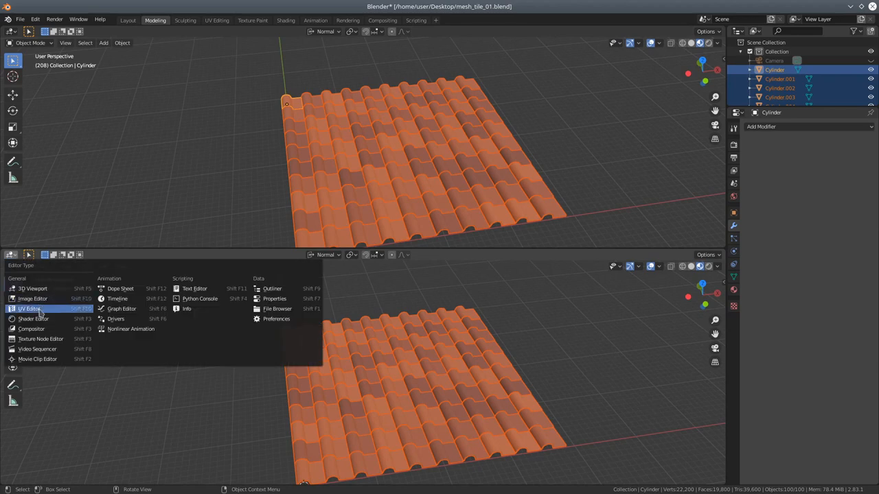
{"action": "left_click", "coordinate": [33, 318]}
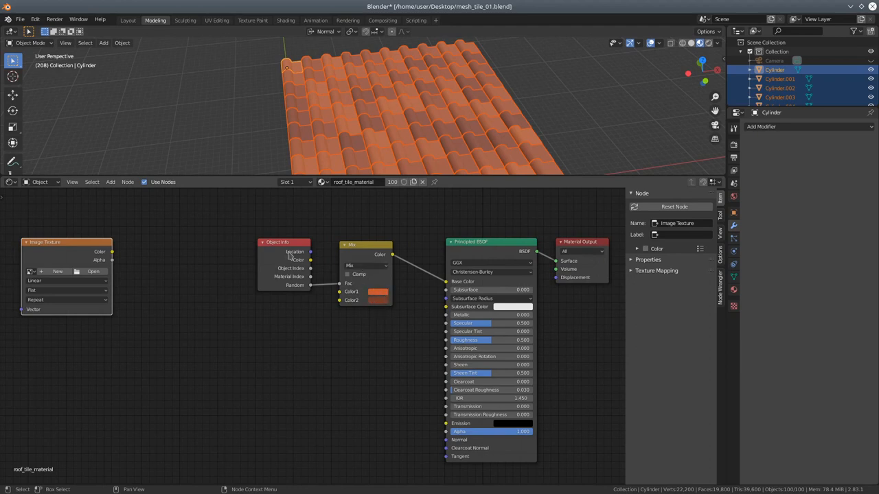
{"action": "mouse_move", "coordinate": [267, 247]}
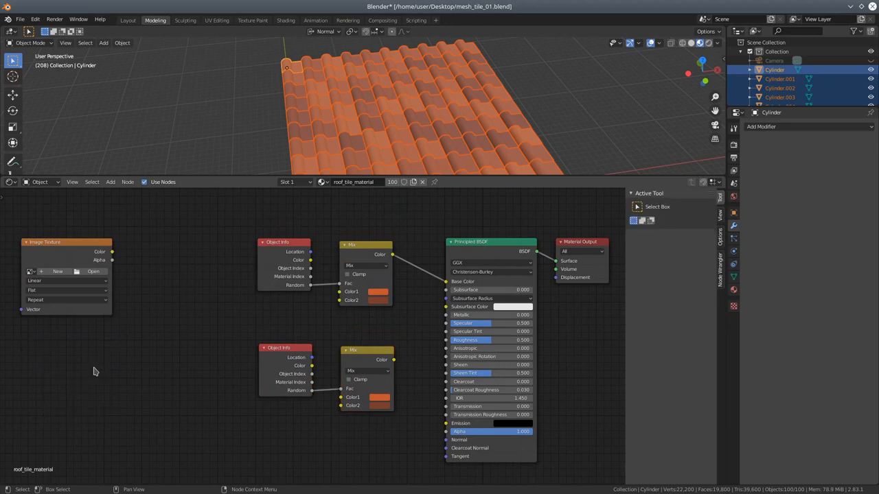
{"action": "mouse_move", "coordinate": [379, 407]}
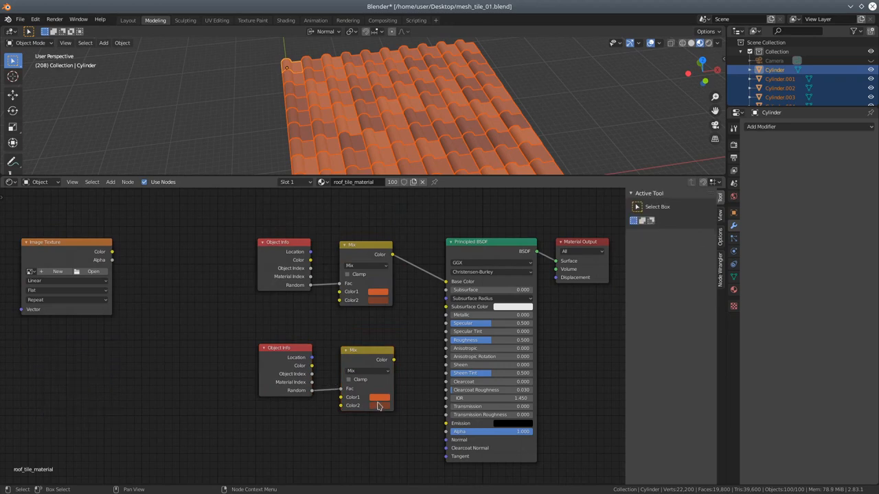
- Set the duplicated Mix node's second colour to white so its black/white random mix drives Specular
{"action": "left_click", "coordinate": [379, 398]}
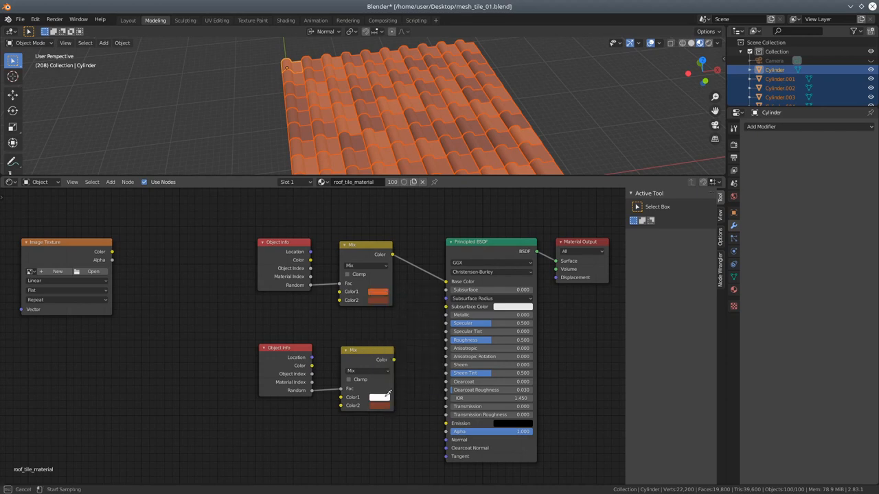
{"action": "left_click", "coordinate": [379, 397]}
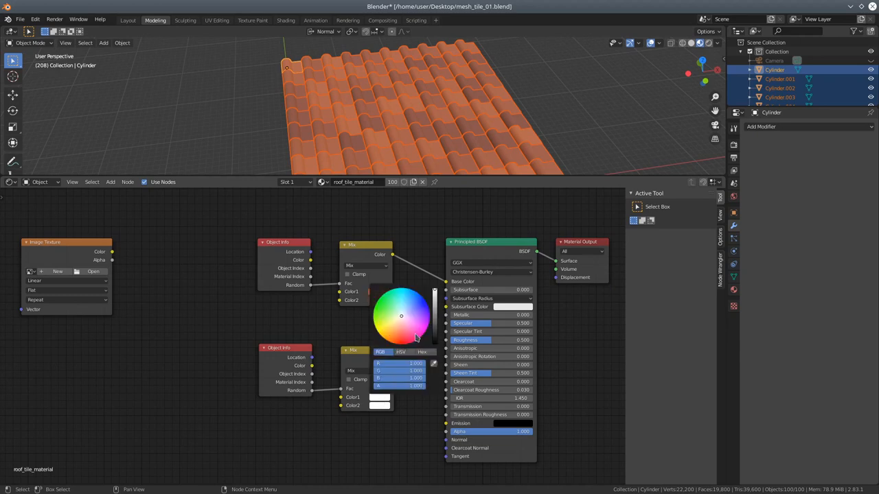
{"action": "left_click", "coordinate": [414, 338]}
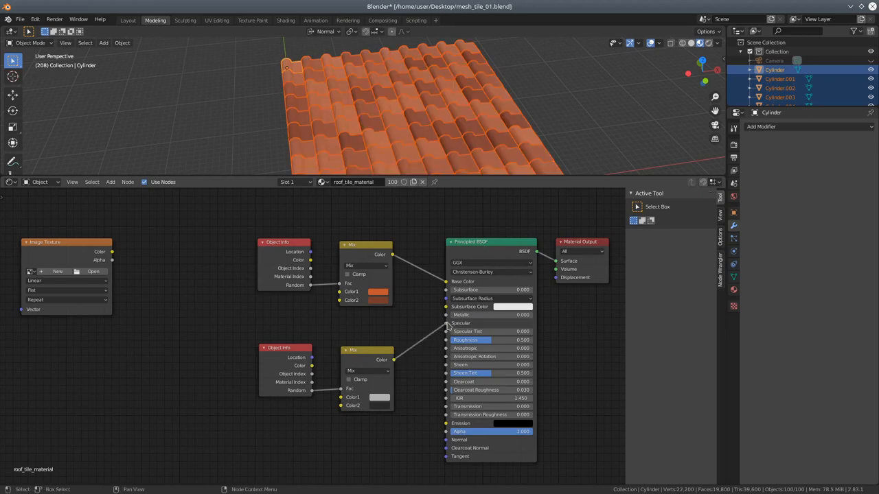
{"action": "mouse_move", "coordinate": [404, 305]}
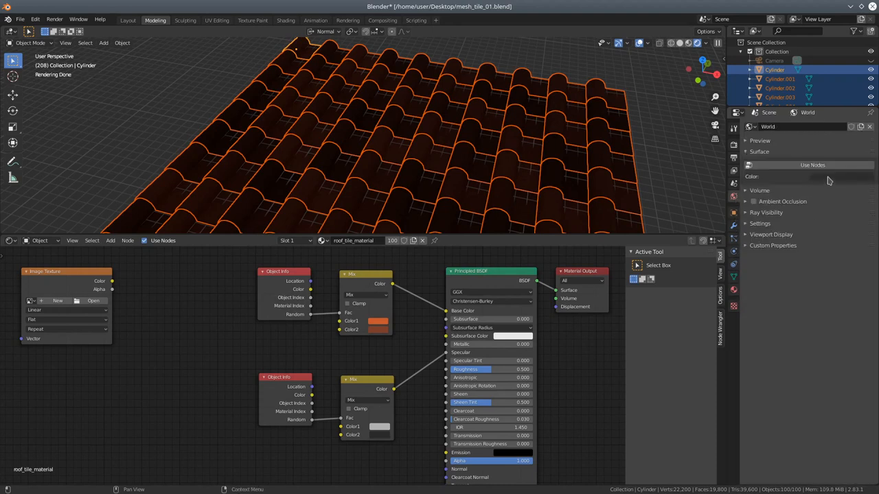
- Brighten the World background colour and orbit the roof to check the varied per-tile shading
{"action": "left_click", "coordinate": [811, 176]}
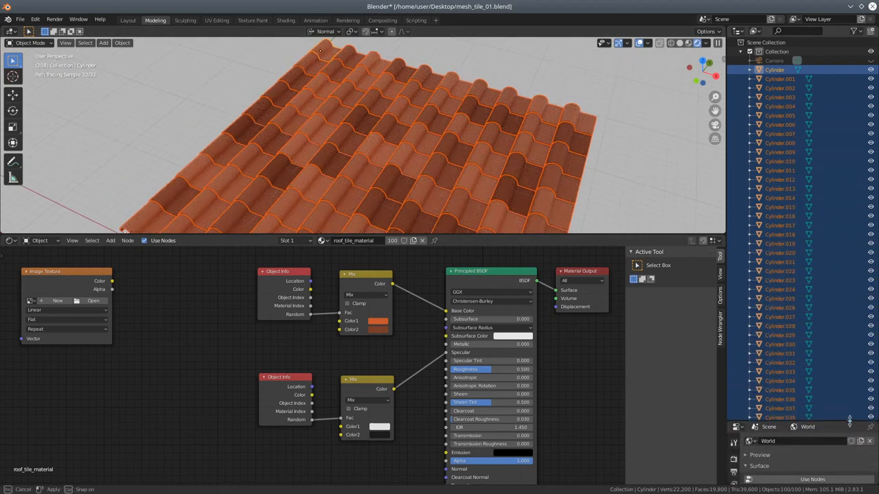
{"action": "scroll", "scroll_direction": "down", "scroll_amount": 3}
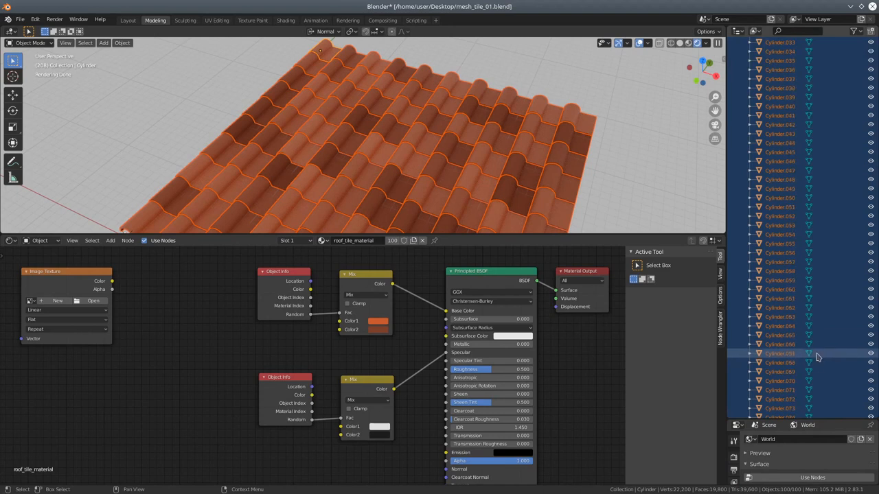
{"action": "scroll", "scroll_direction": "down", "scroll_amount": 3}
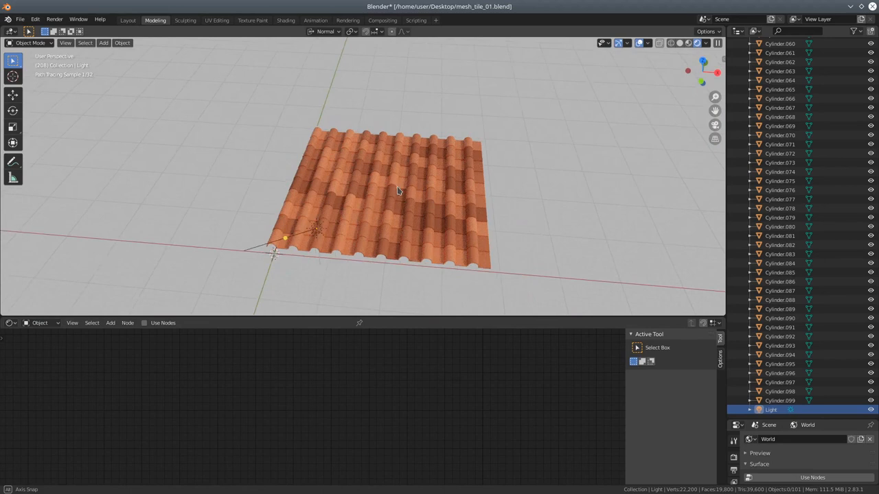
{"action": "left_click_drag", "start_coordinate": [398, 192], "coordinate": [234, 185]}
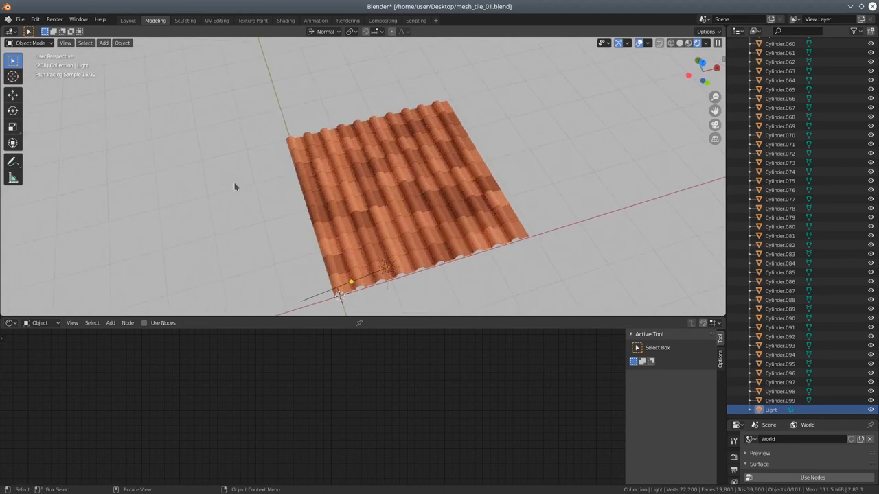
{"action": "mouse_move", "coordinate": [371, 354]}
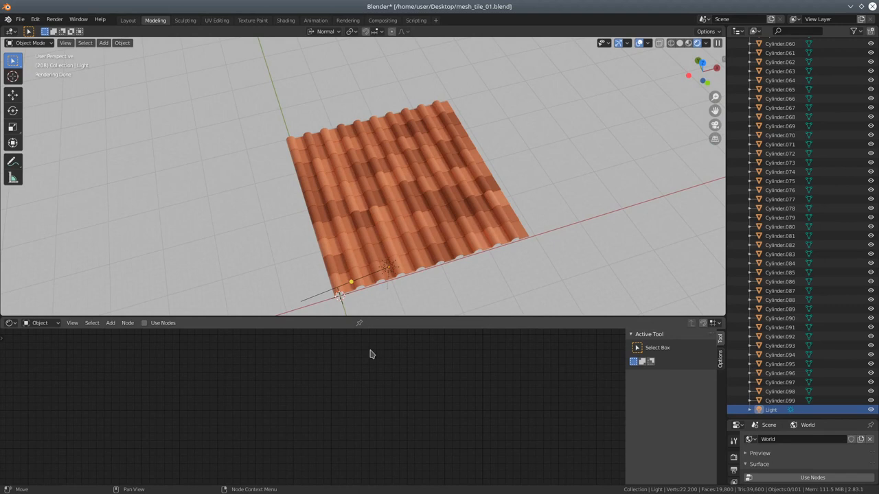
{"action": "mouse_move", "coordinate": [349, 321]}
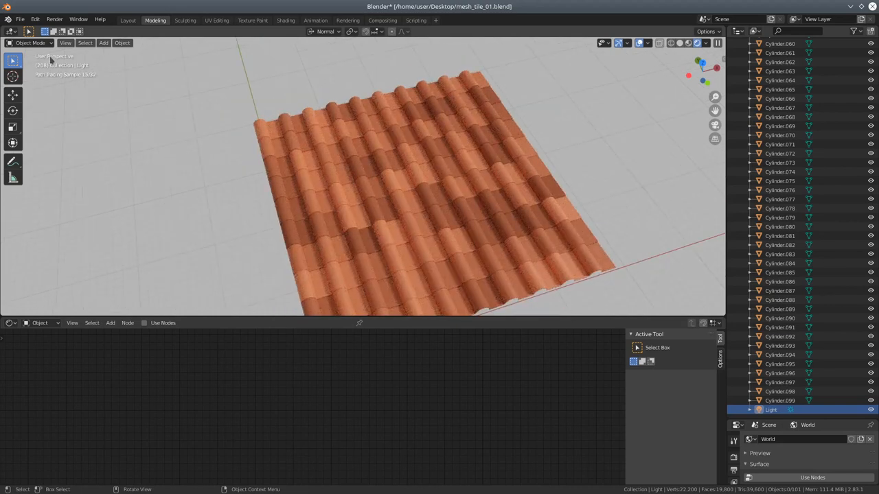
- Pack all external data into the .blend via File > External Data
{"action": "left_click", "coordinate": [19, 19]}
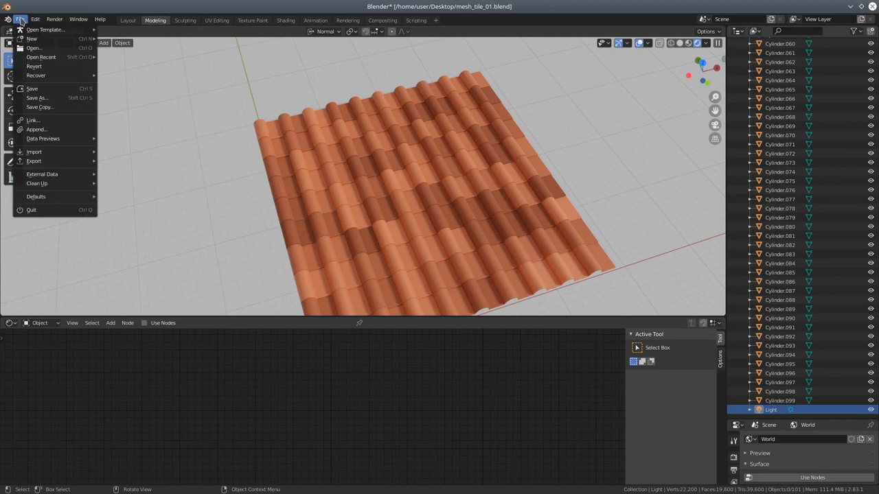
{"action": "mouse_move", "coordinate": [42, 173]}
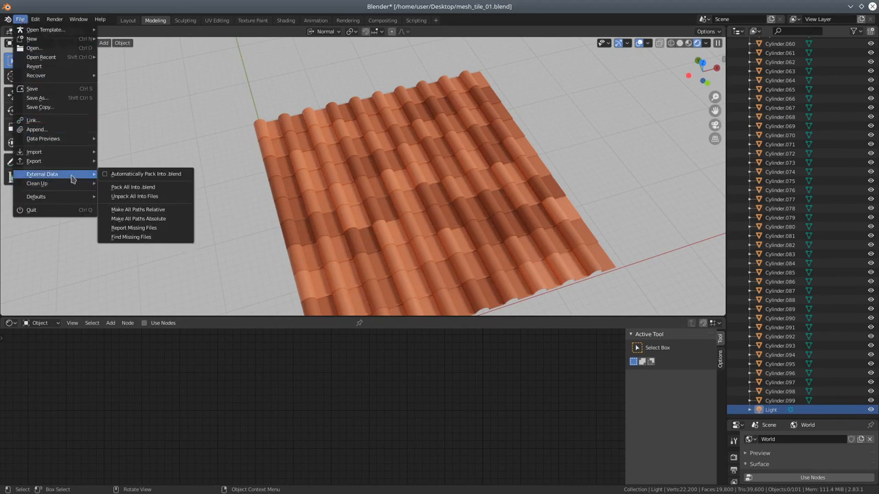
{"action": "left_click", "coordinate": [132, 187]}
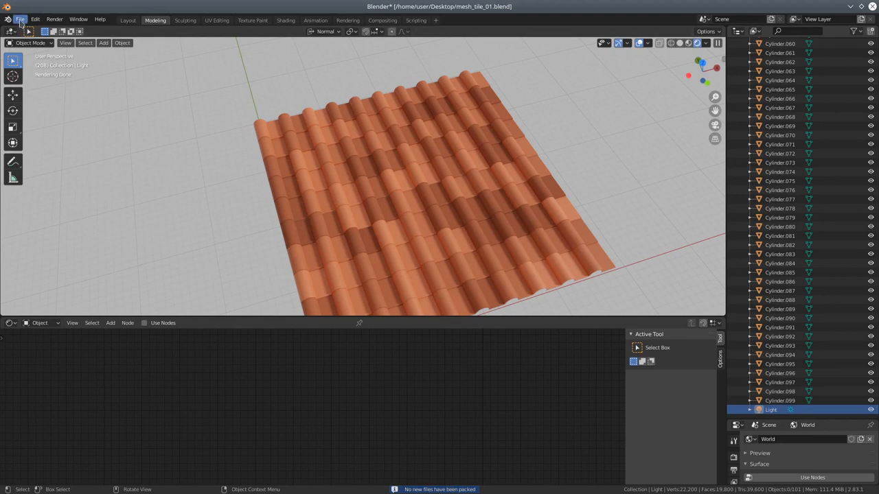
- Save the project as a new file named mesh_tile_02.blend
{"action": "left_click", "coordinate": [19, 19]}
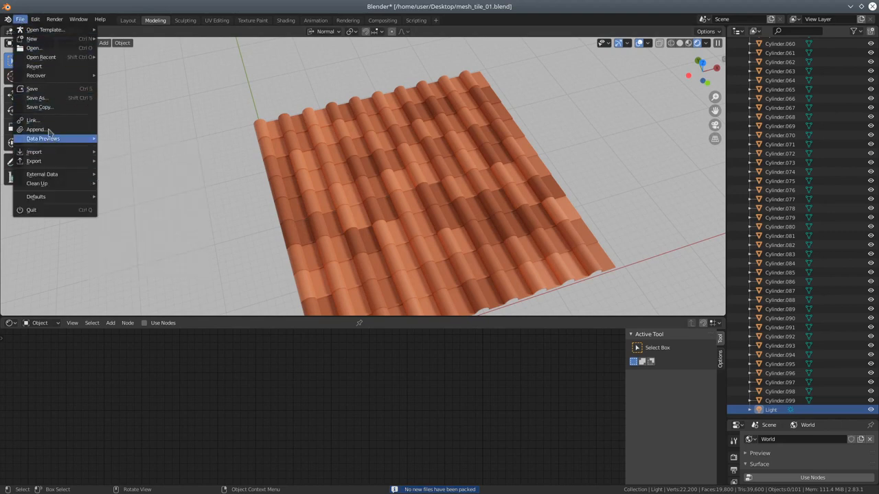
{"action": "left_click", "coordinate": [36, 98]}
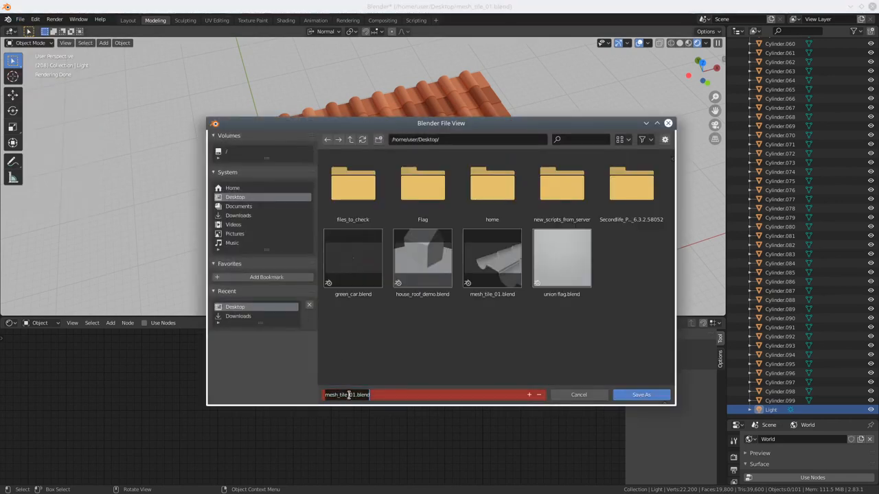
{"action": "left_click", "coordinate": [353, 396]}
{"action": "type", "text": "2"}
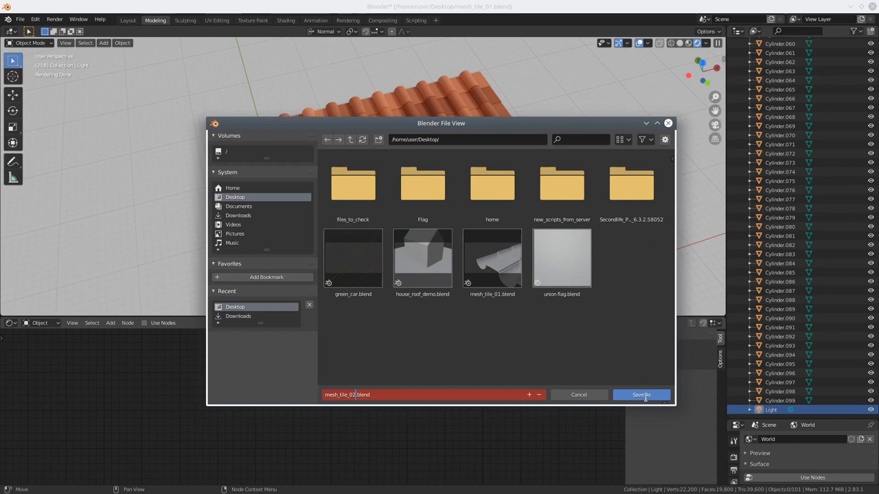
{"action": "left_click", "coordinate": [640, 394]}
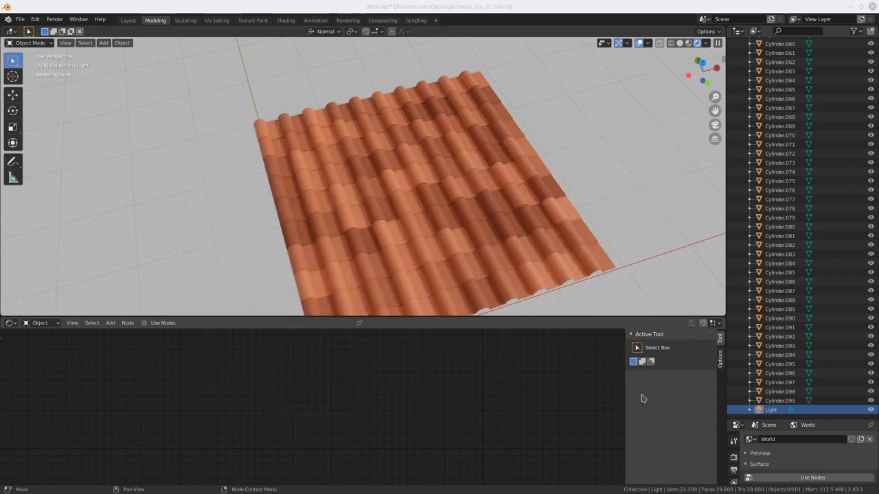
{"action": "key", "text": "ctrl+s"}
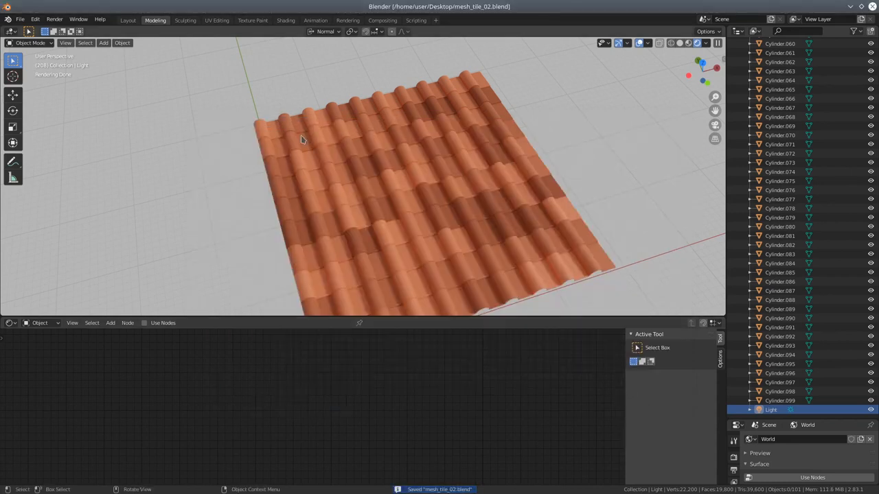
{"action": "mouse_move", "coordinate": [160, 134]}
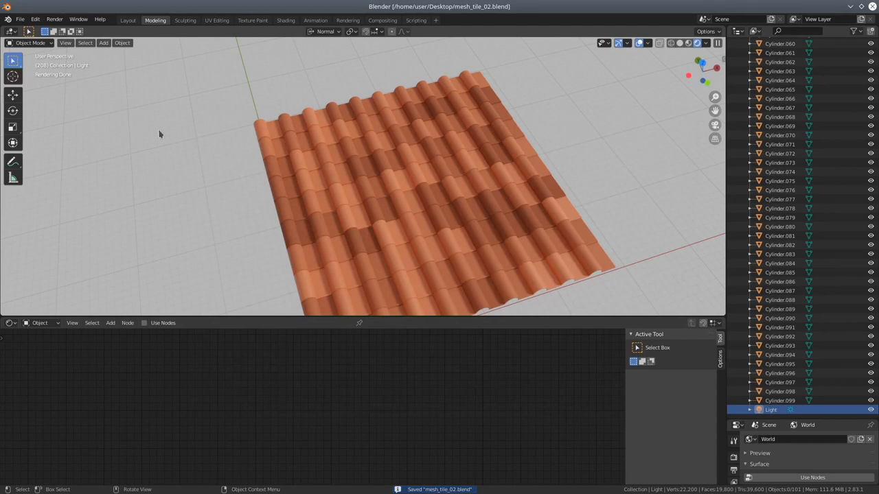
{"action": "mouse_move", "coordinate": [208, 160]}
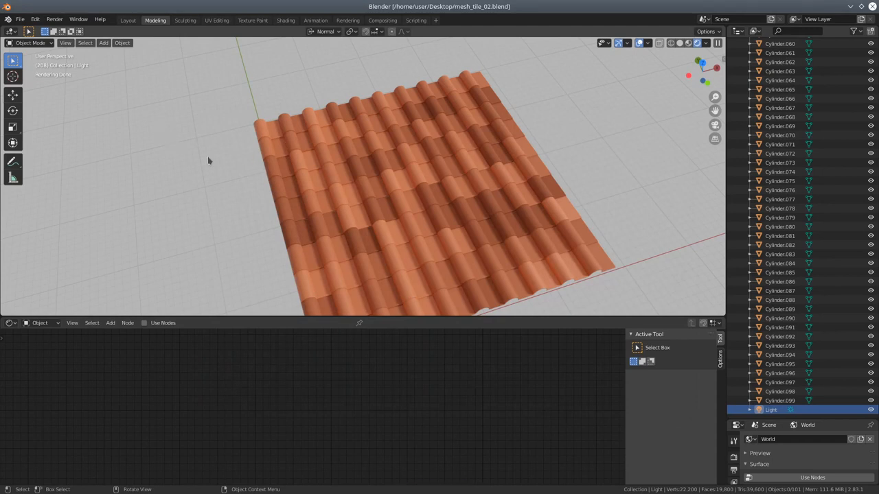